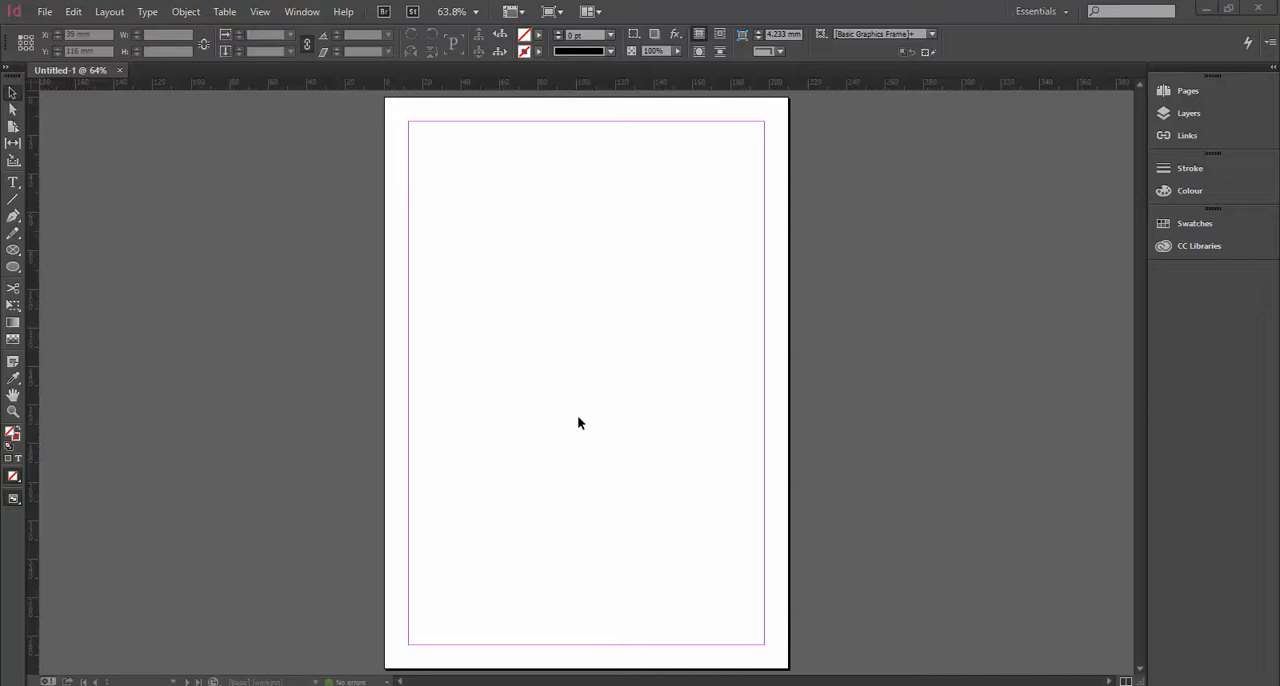
mouse_move(608, 388)
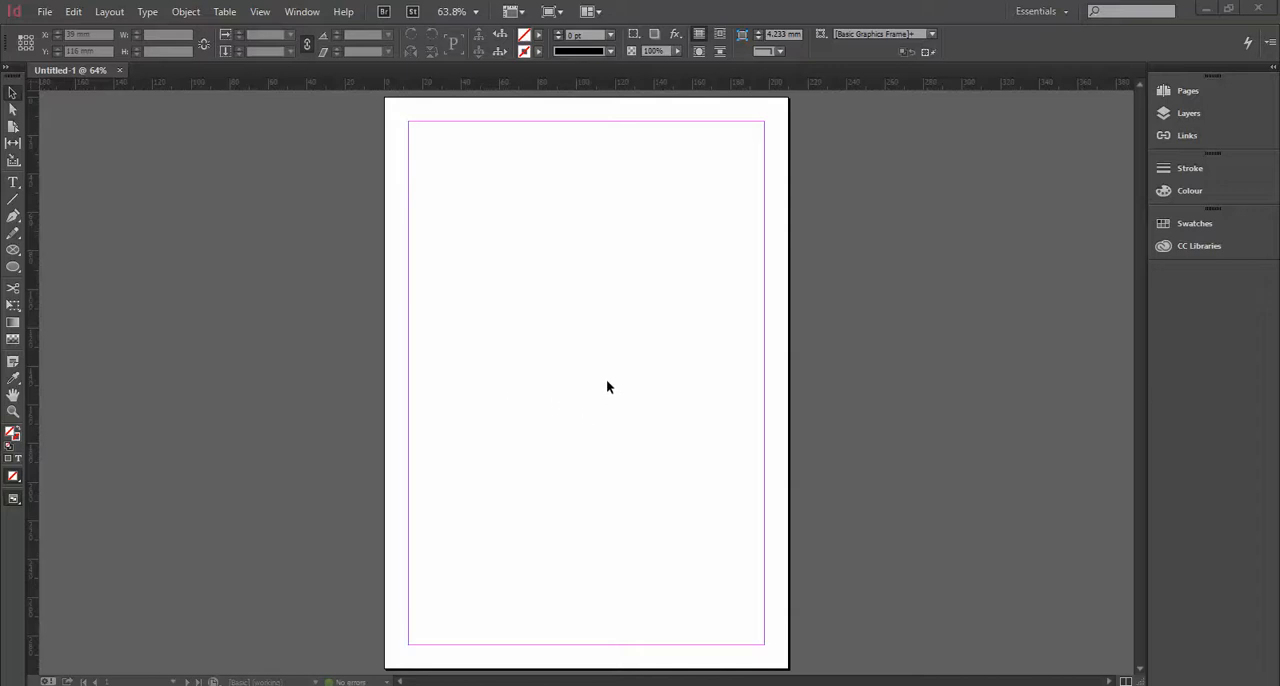
mouse_move(600, 374)
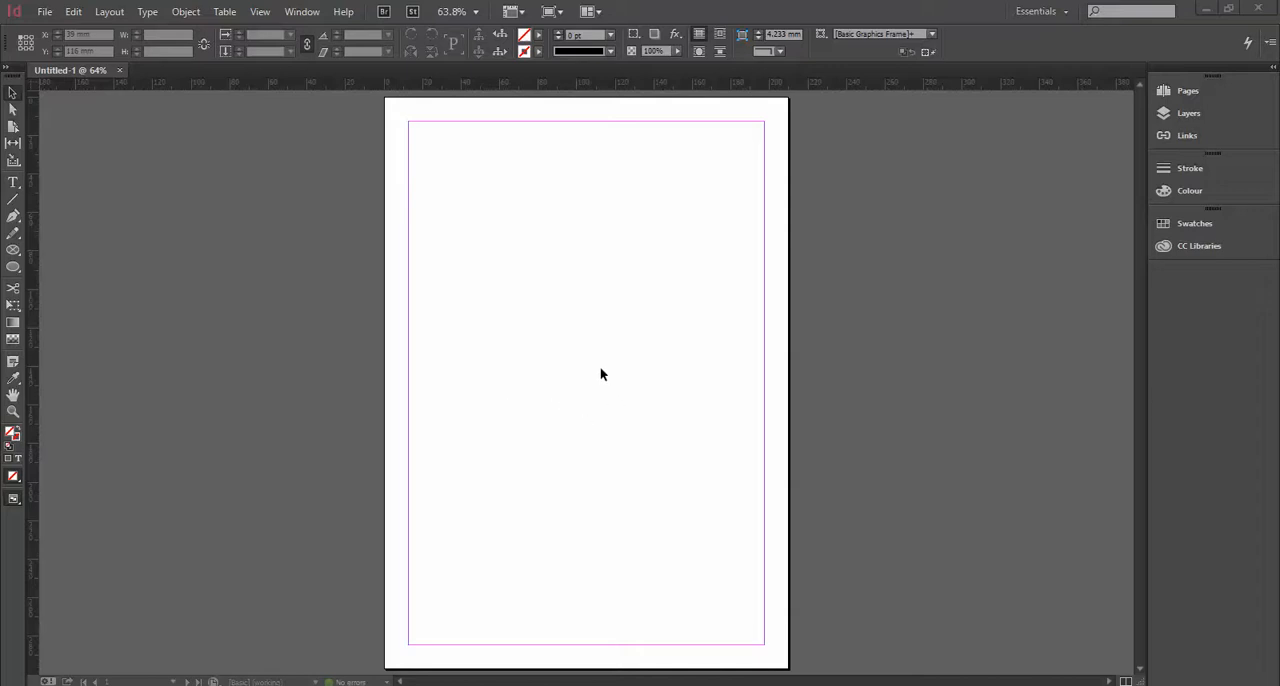
mouse_move(612, 356)
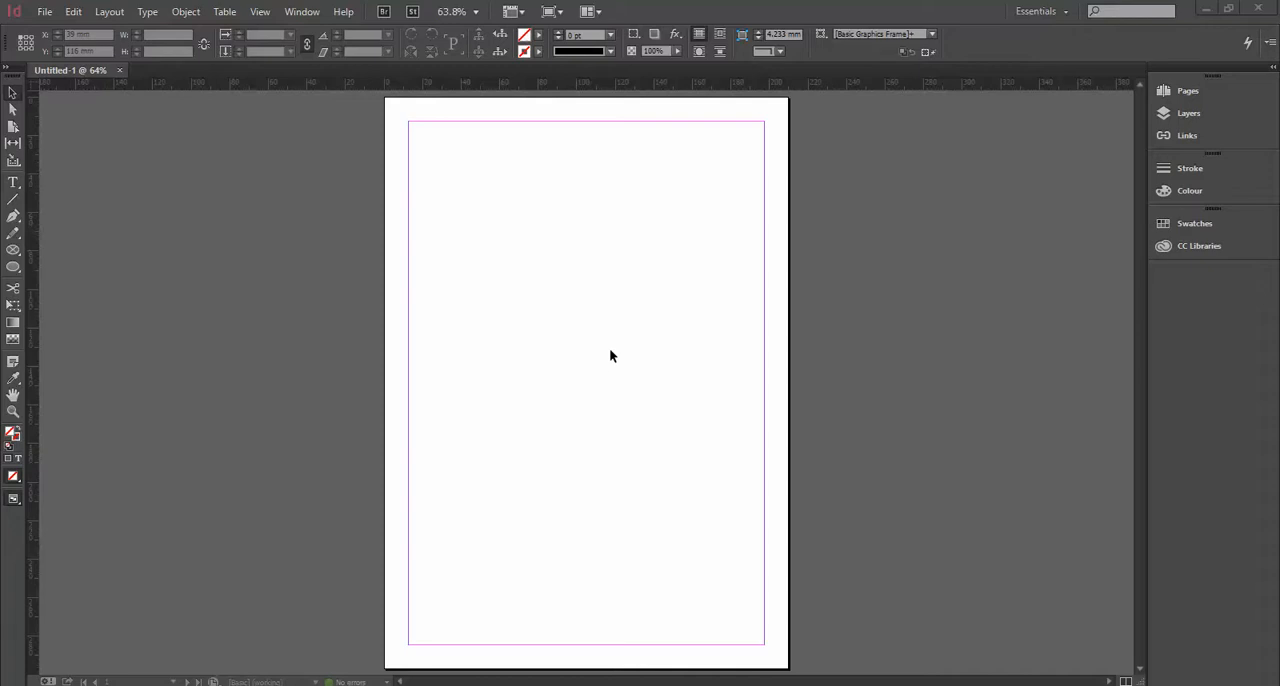
Start Place and browse from the Desktop into the Images folder to pick a landscape photo
left_click(44, 12)
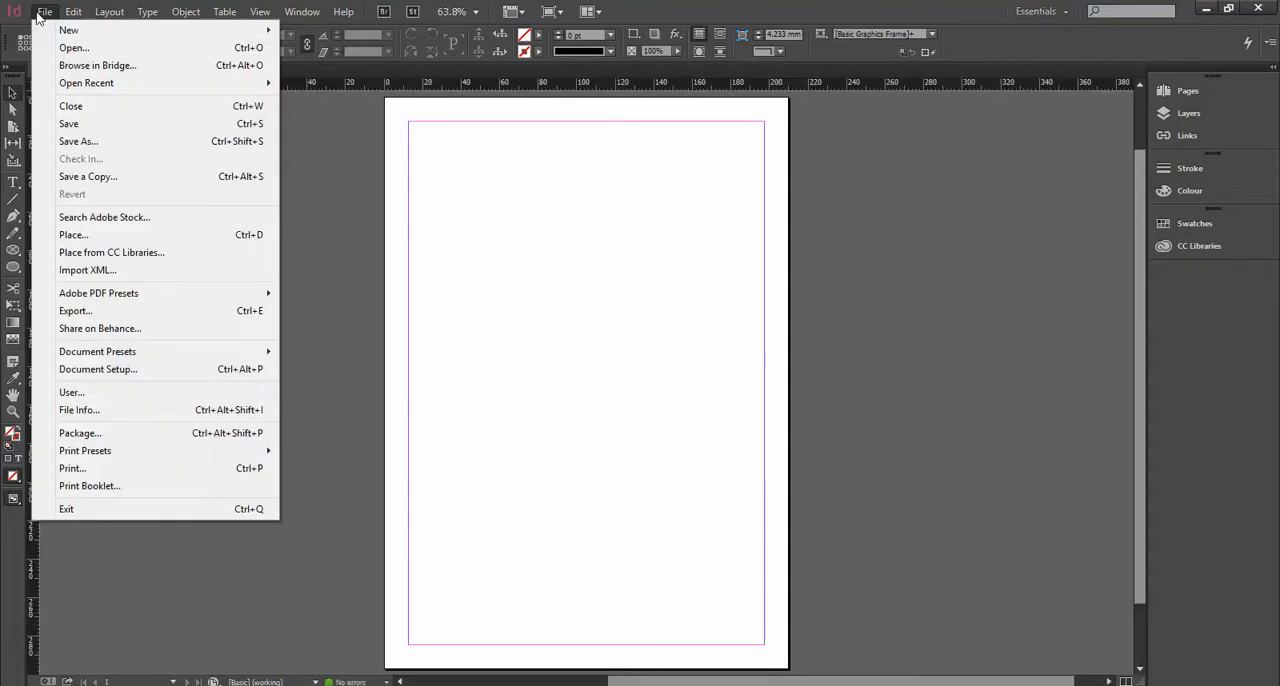
left_click(72, 234)
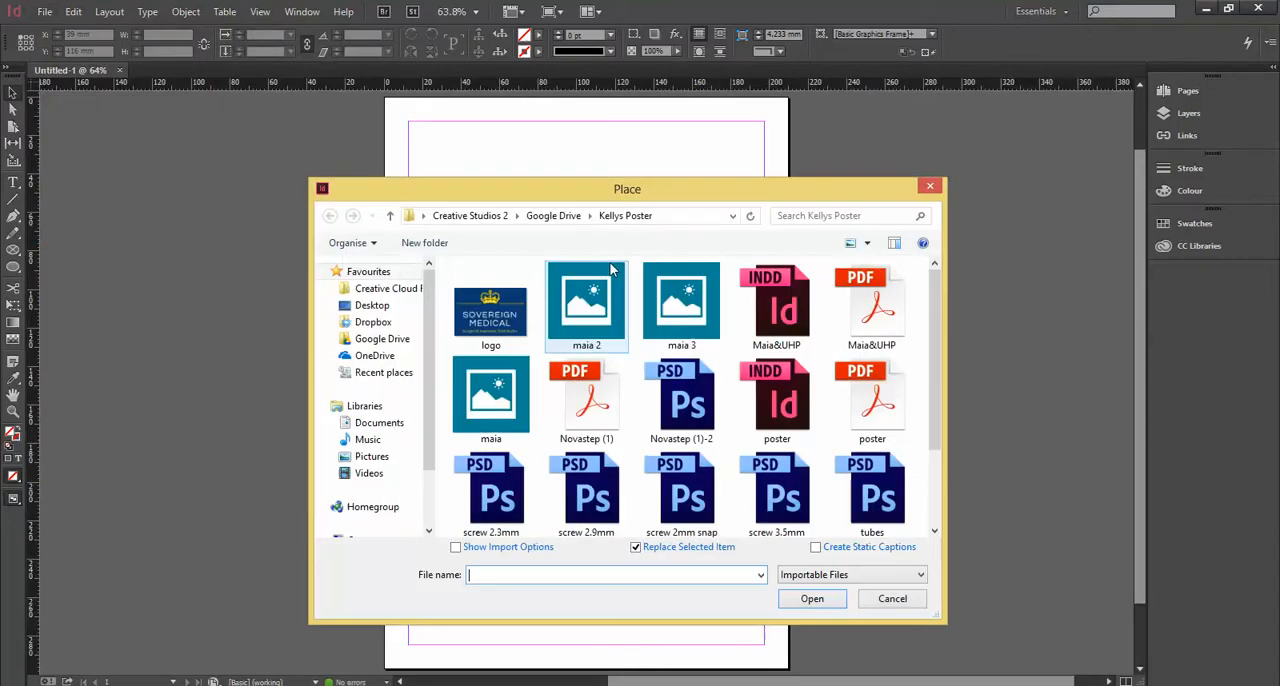
left_click(372, 304)
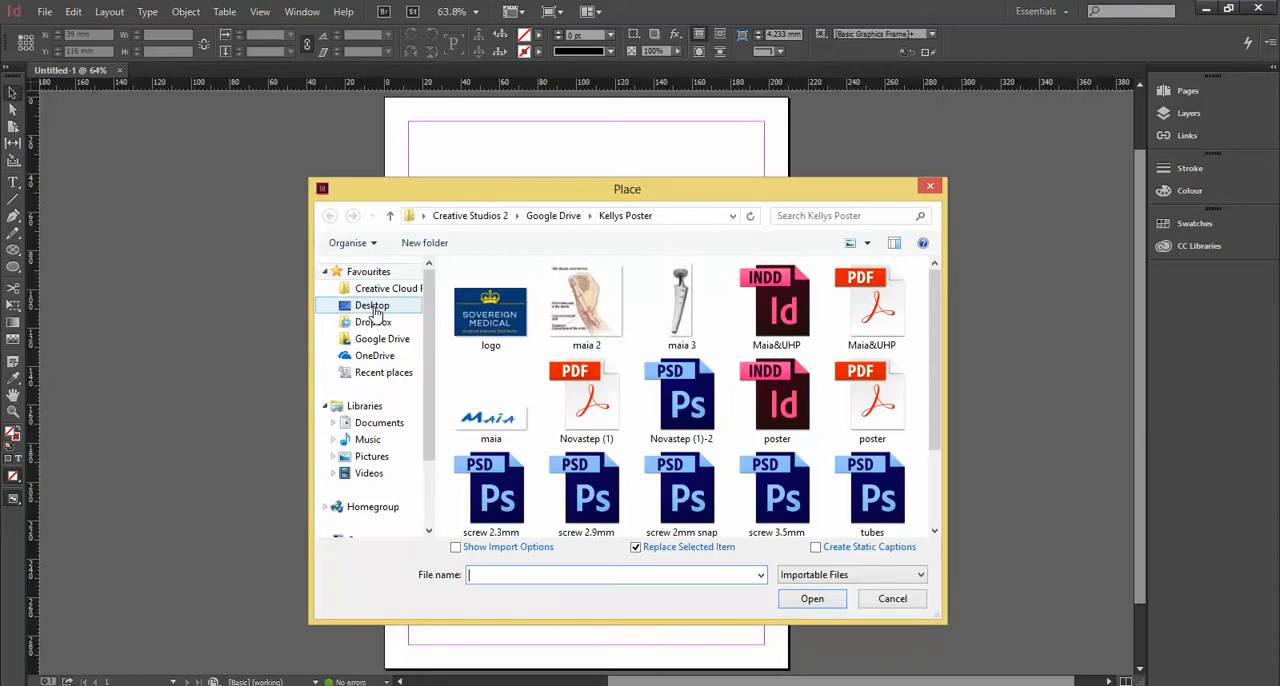
left_click(372, 304)
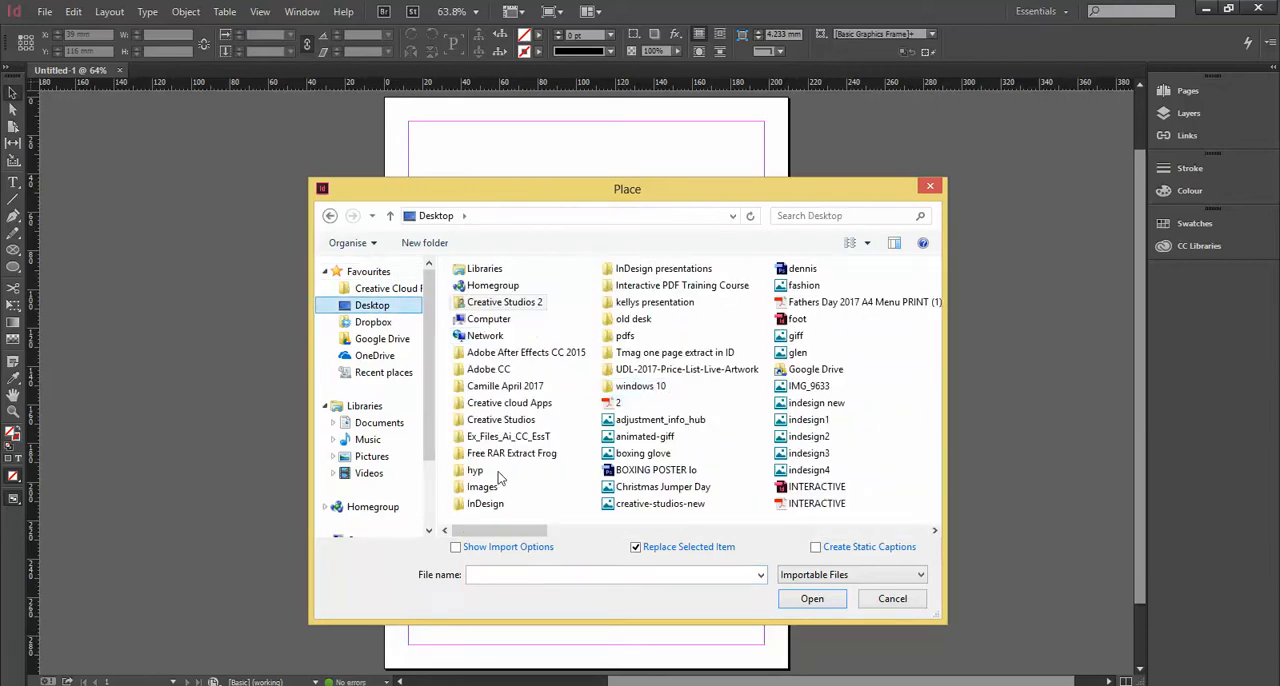
double_click(484, 486)
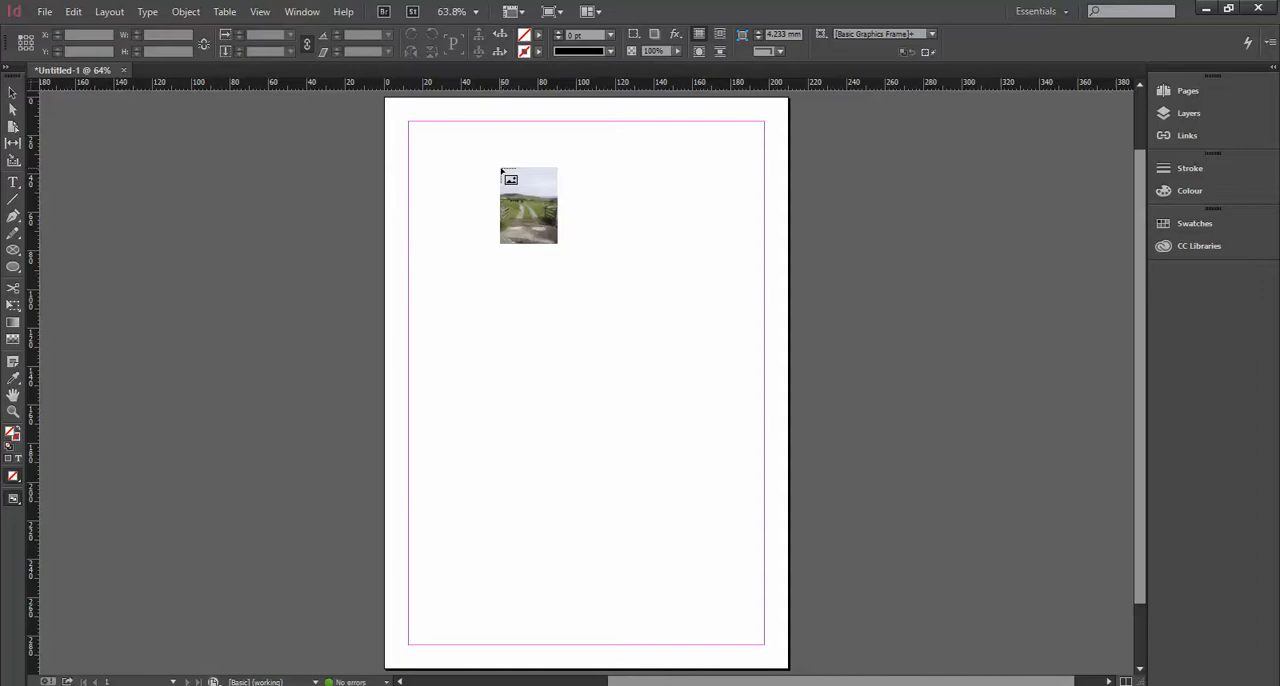
left_click_drag(528, 204, 476, 190)
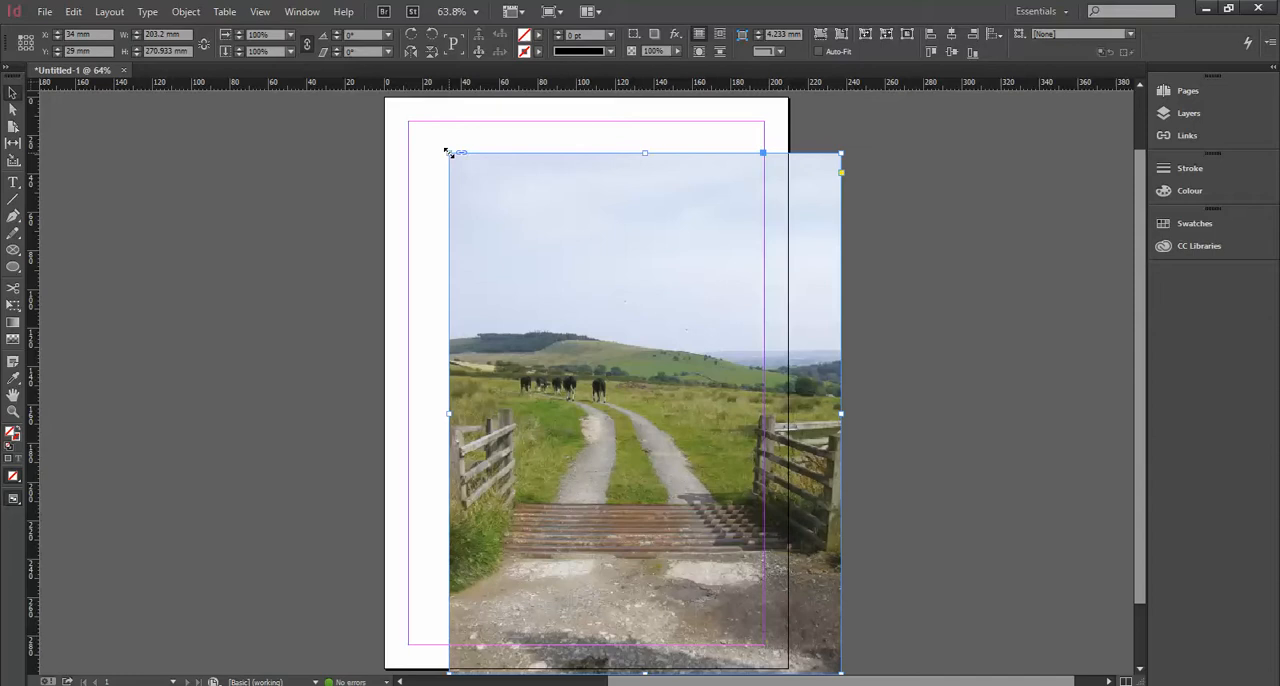
mouse_move(730, 362)
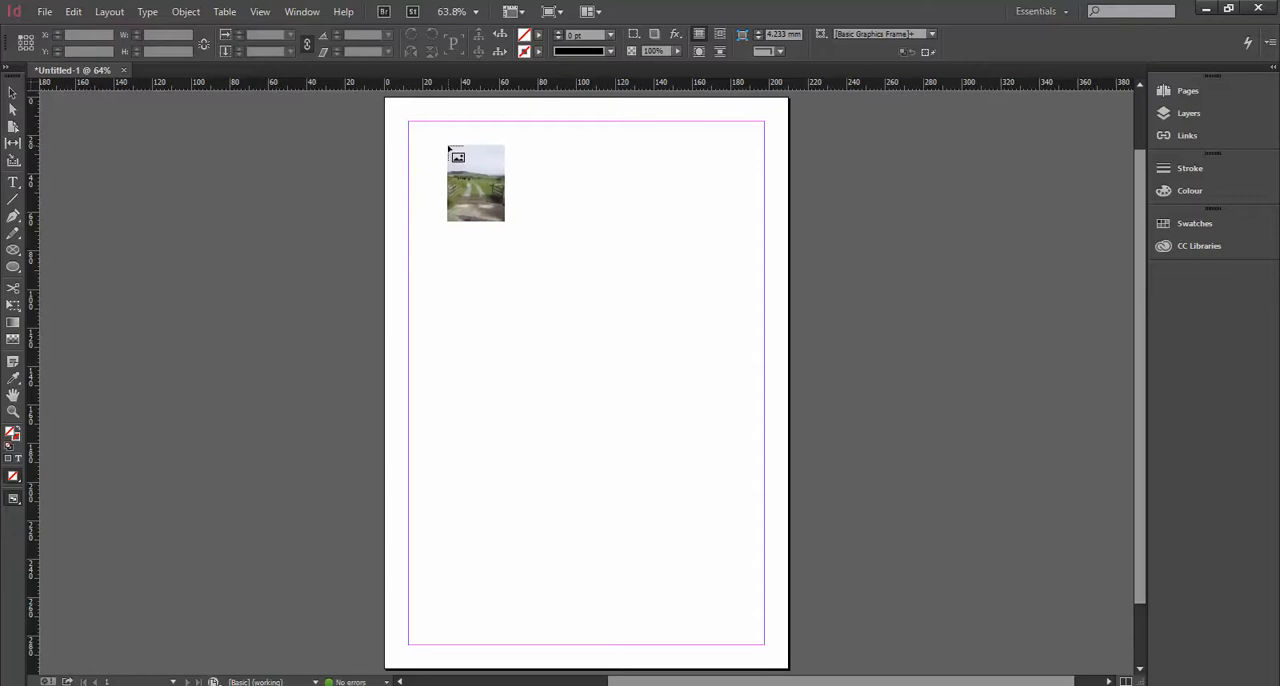
left_click_drag(504, 218, 632, 392)
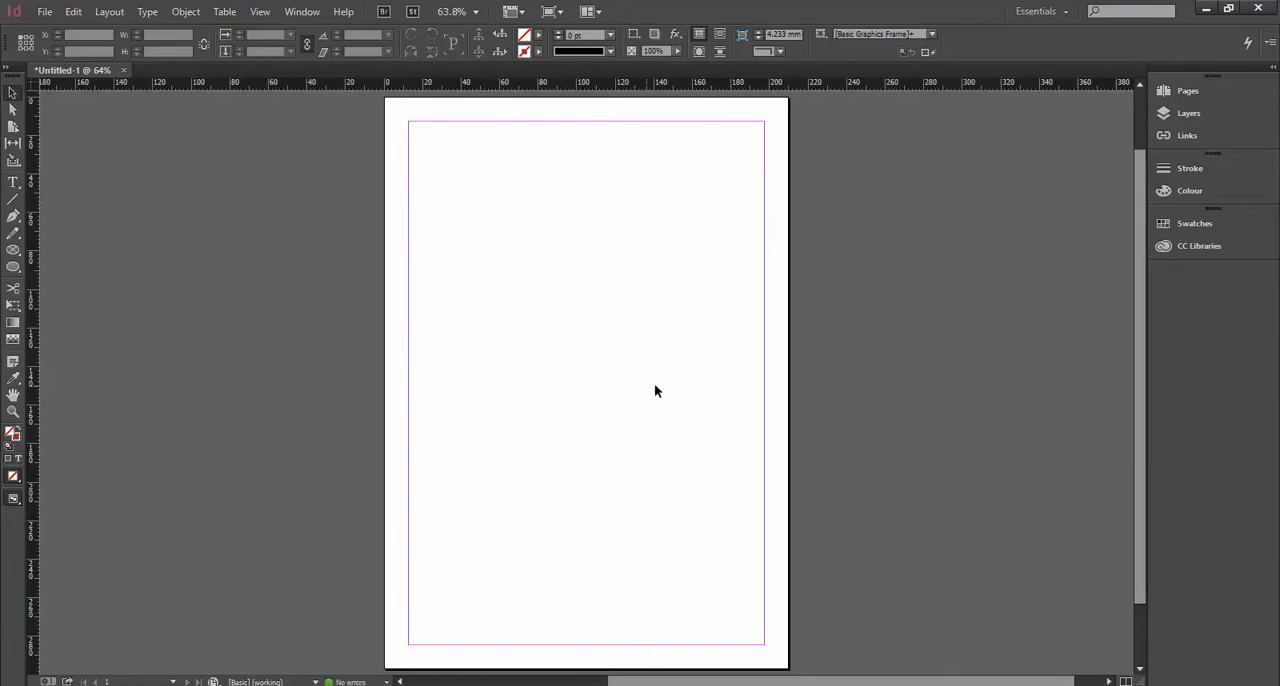
mouse_move(664, 388)
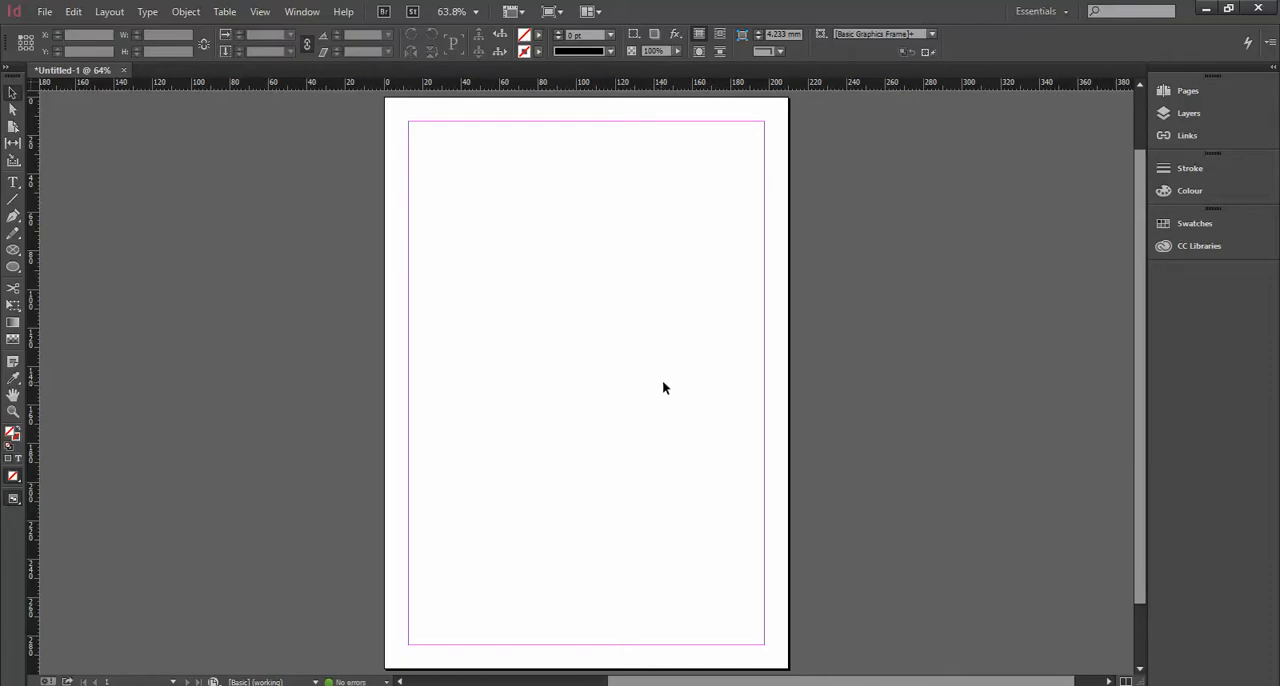
mouse_move(668, 388)
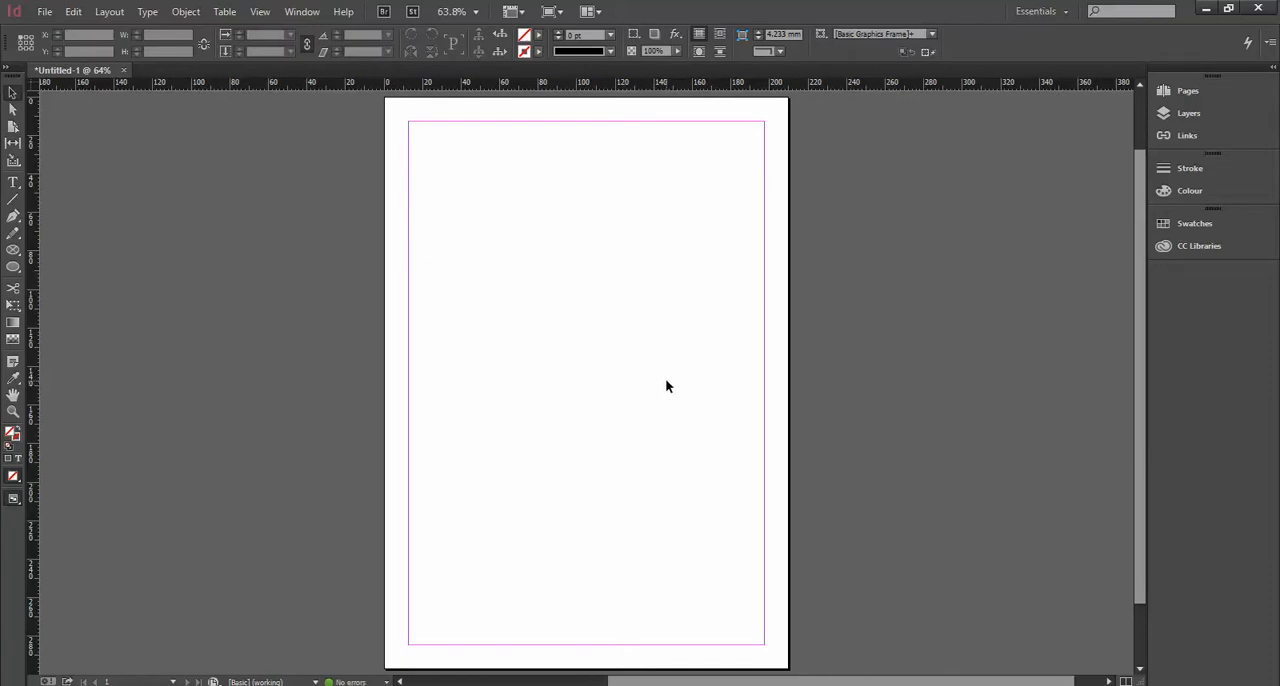
In Place, select photo 1 plus another photo together and load them onto the place cursor
left_click(44, 12)
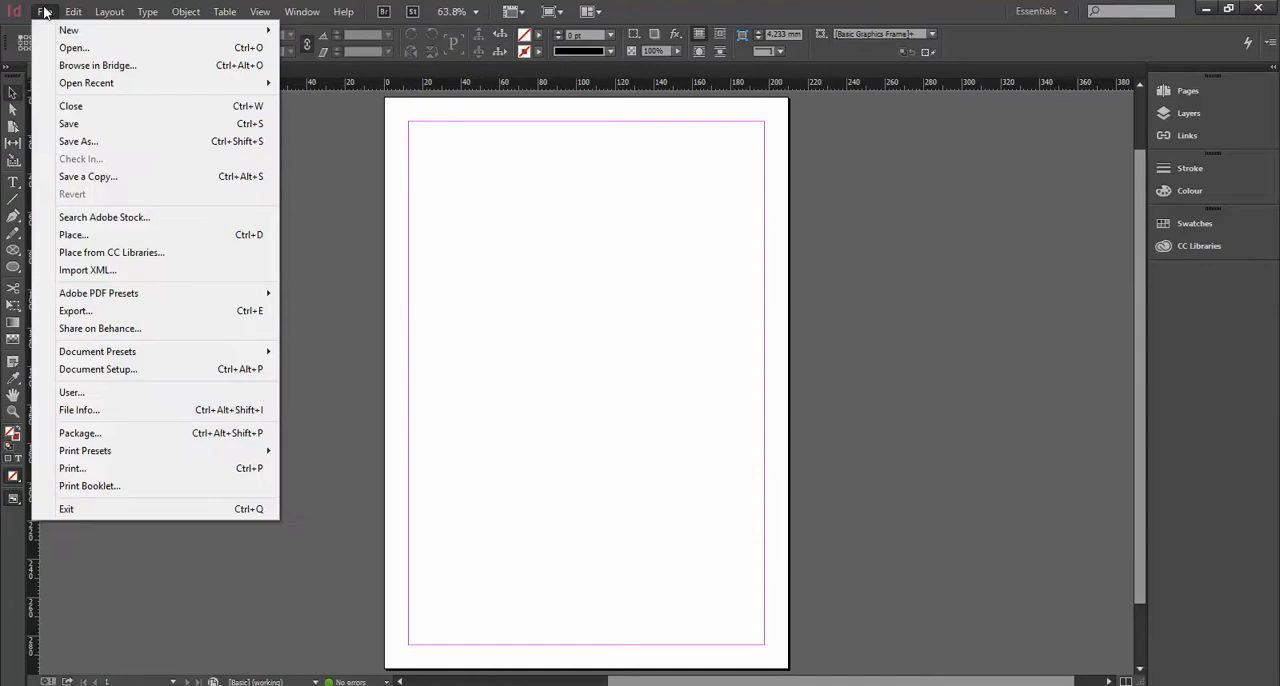
left_click(72, 234)
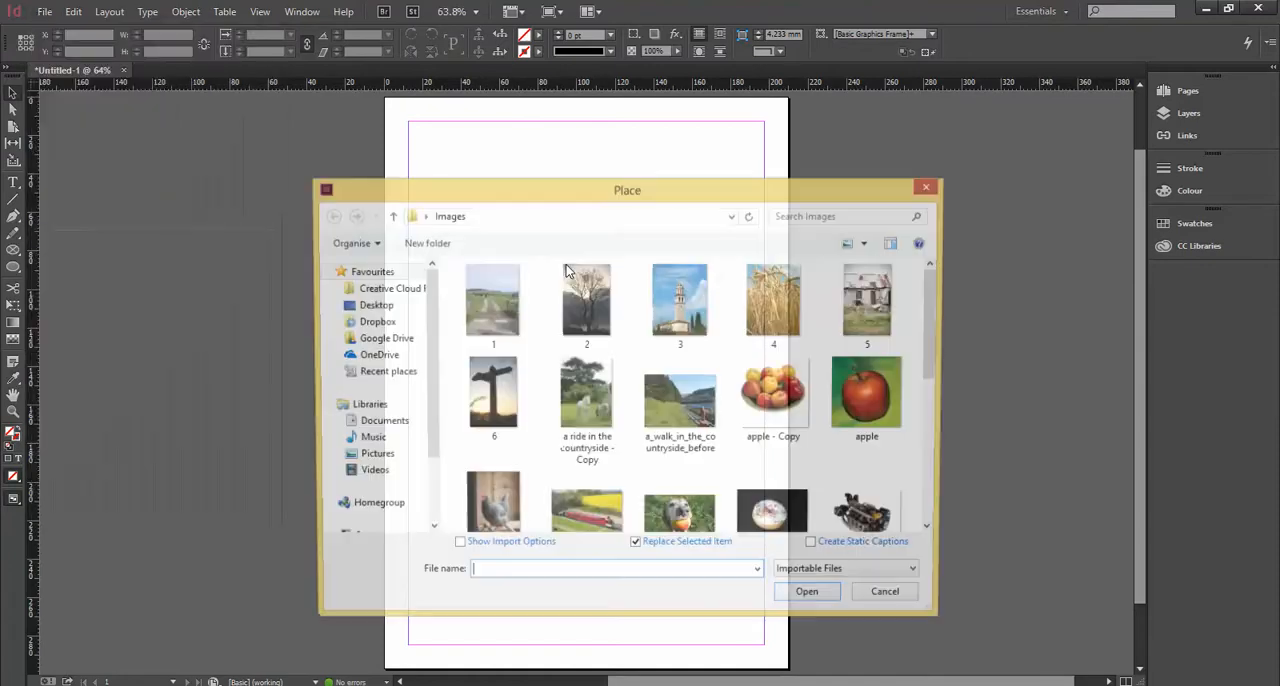
left_click(492, 300)
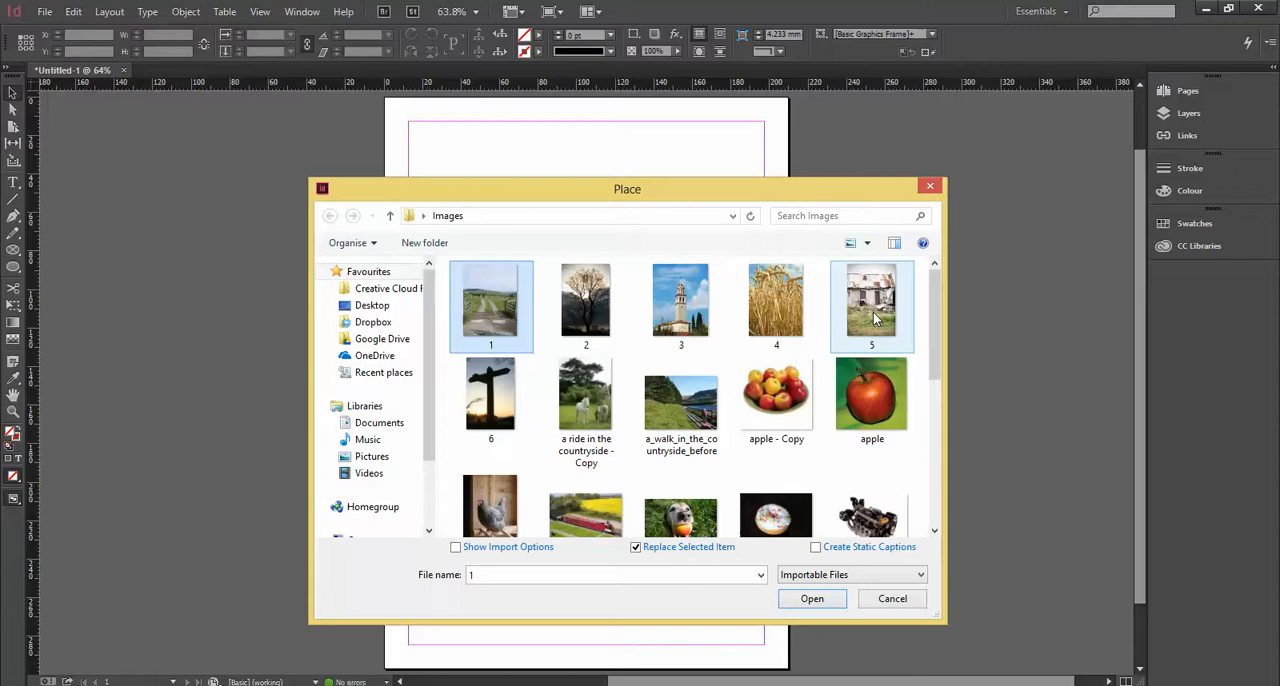
mouse_move(872, 304)
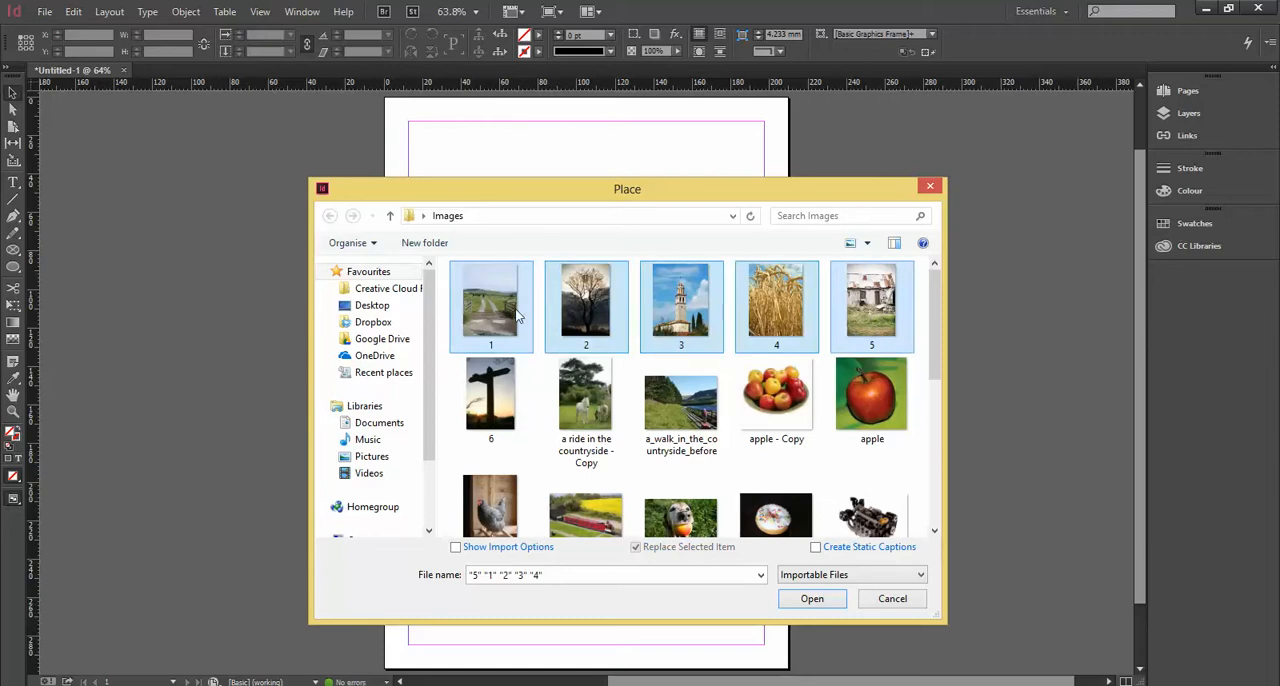
left_click(490, 304)
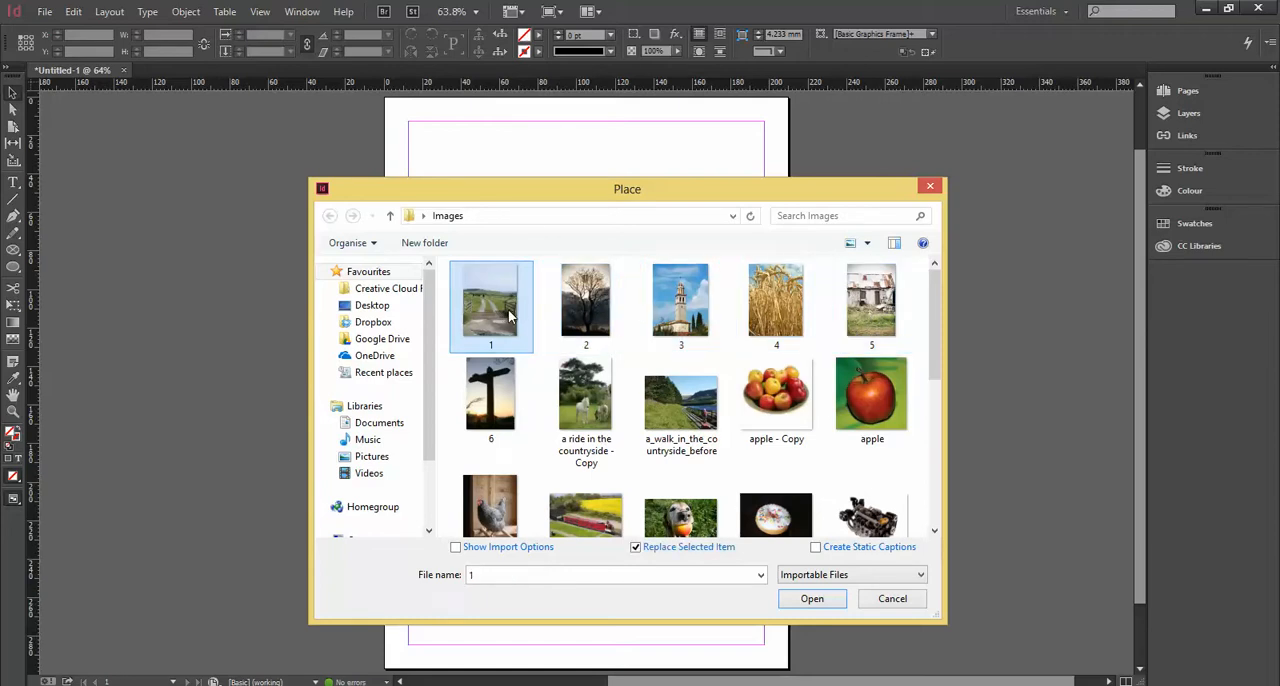
left_click(776, 304)
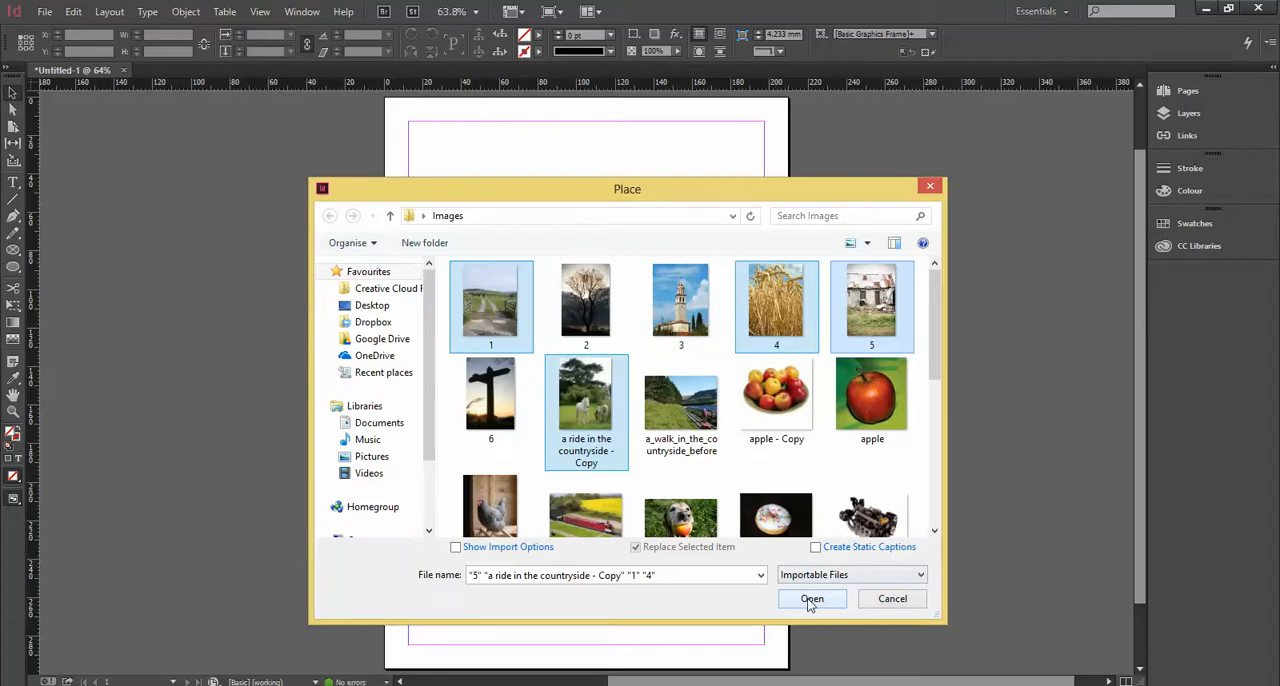
left_click(812, 598)
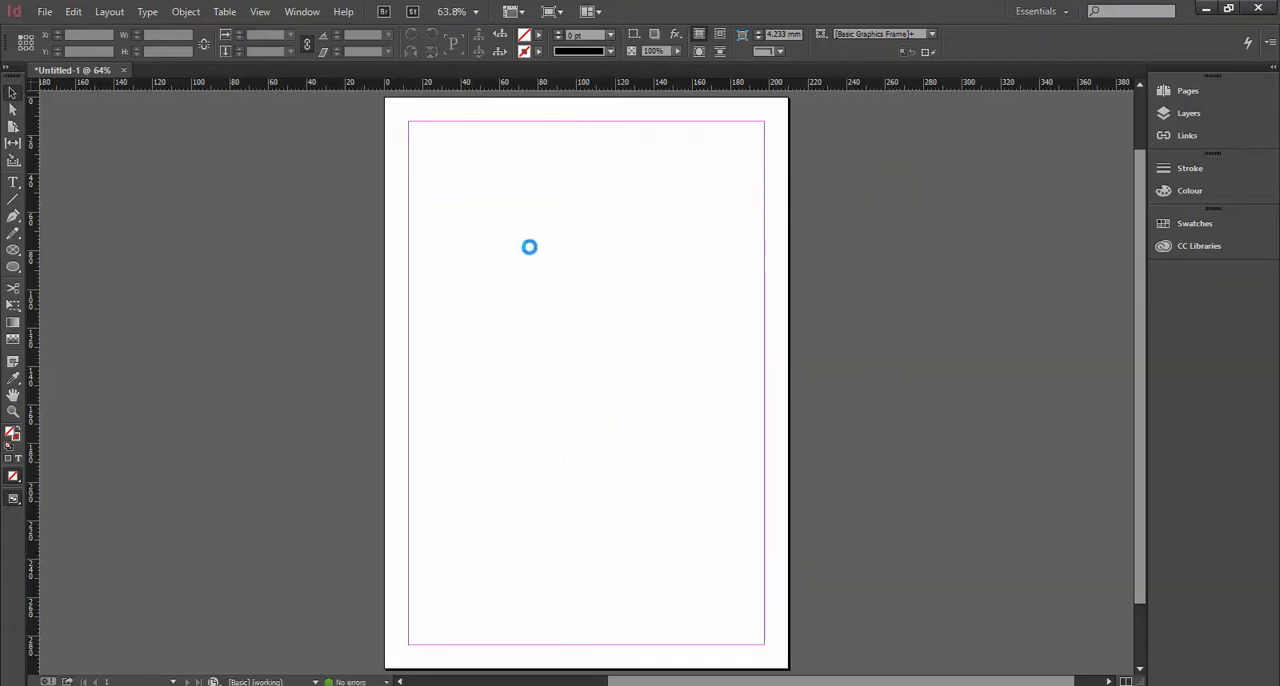
Drop the first loaded photo onto the page as a small frame
left_click(528, 248)
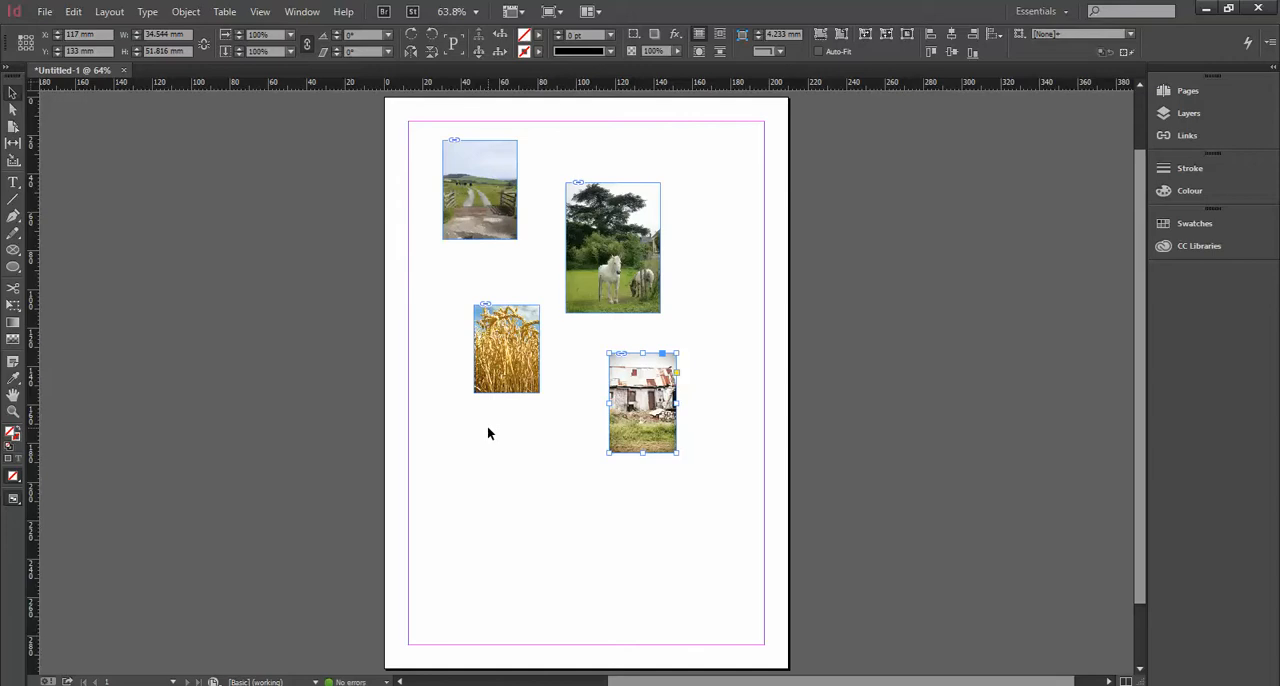
mouse_move(672, 478)
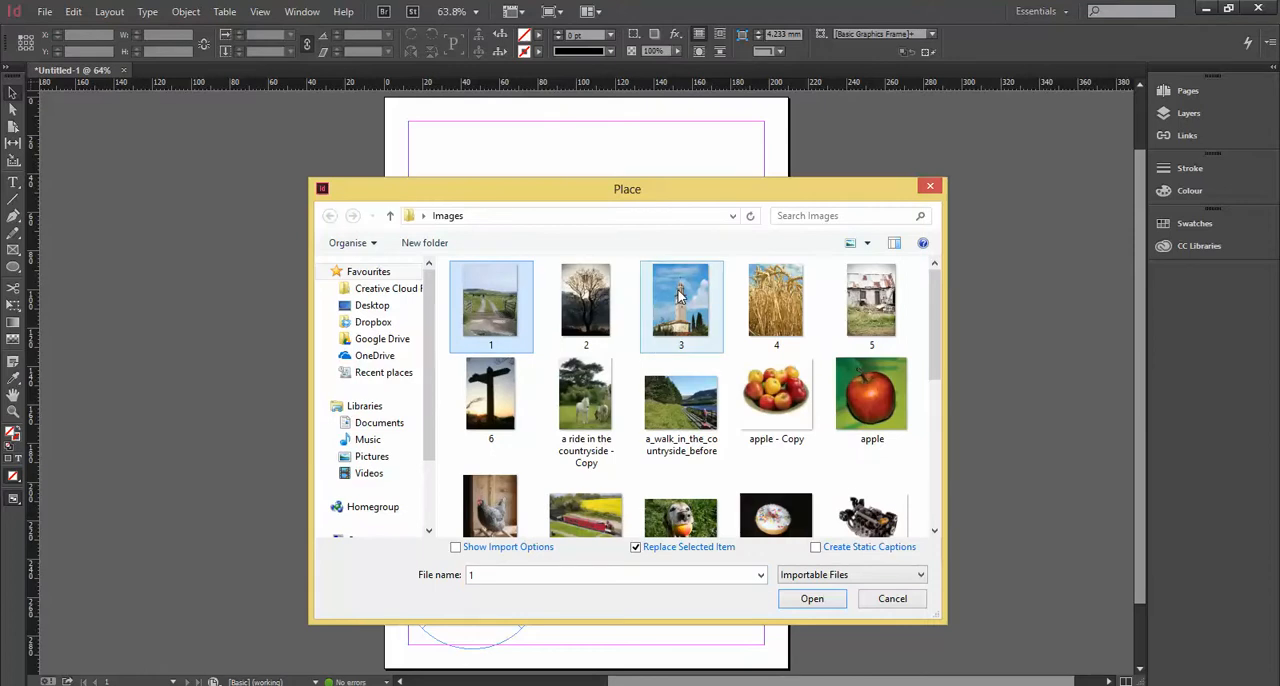
Add photo 2 to the selection and load the lane, tree and tower photos for placing
left_click(584, 306)
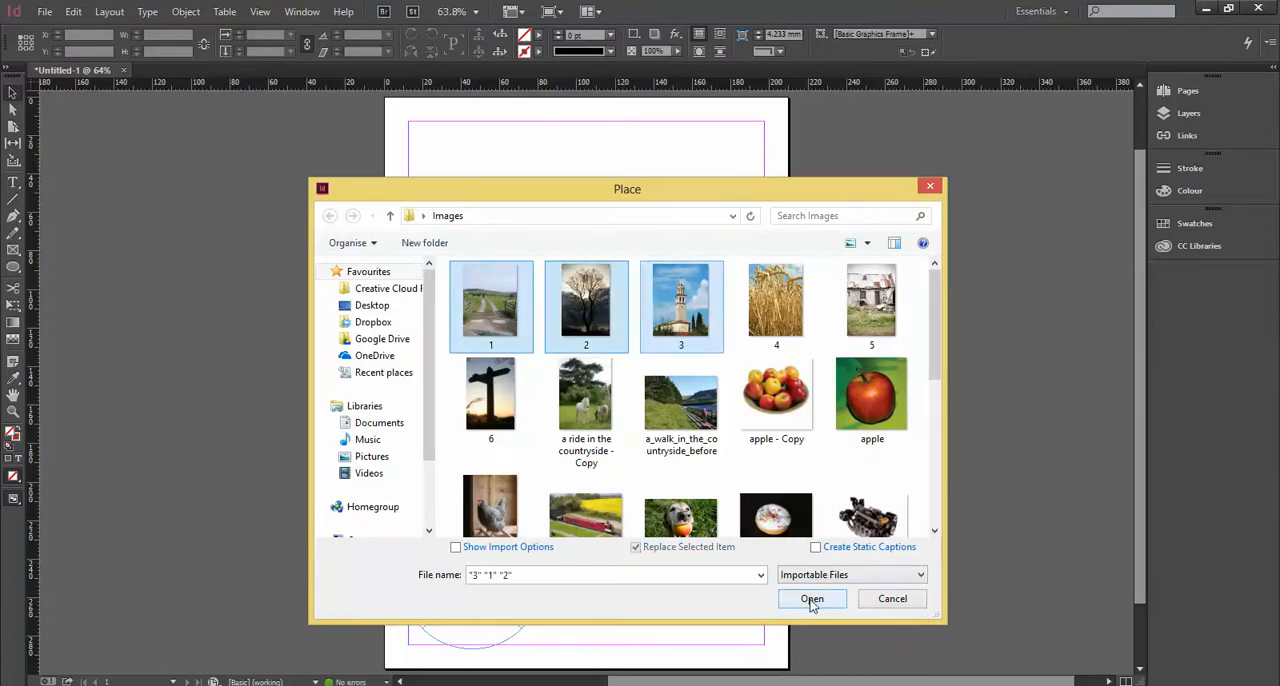
left_click(812, 598)
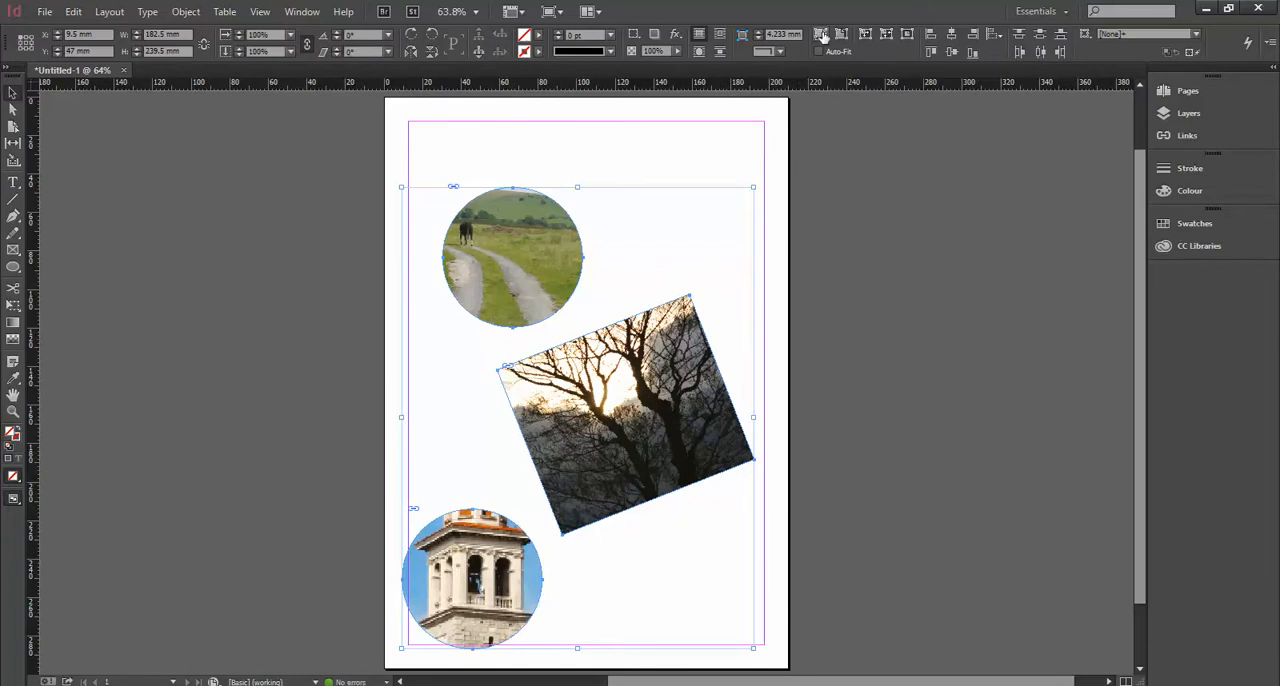
mouse_move(820, 32)
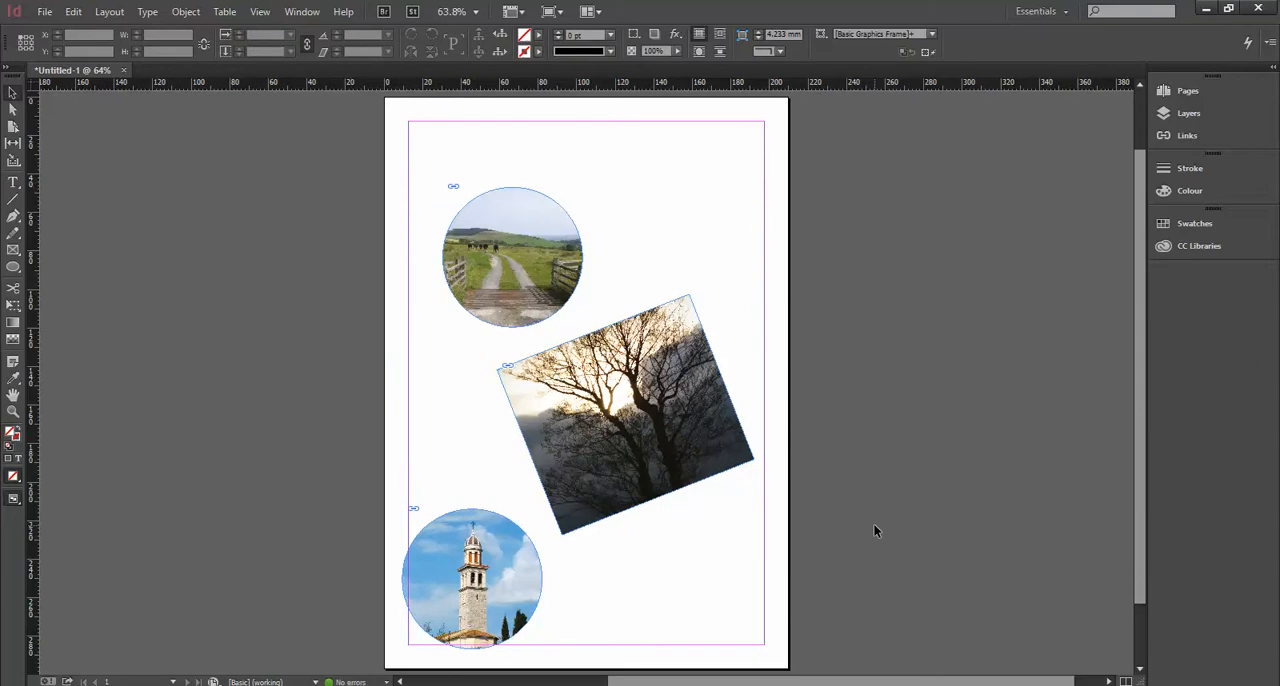
mouse_move(406, 182)
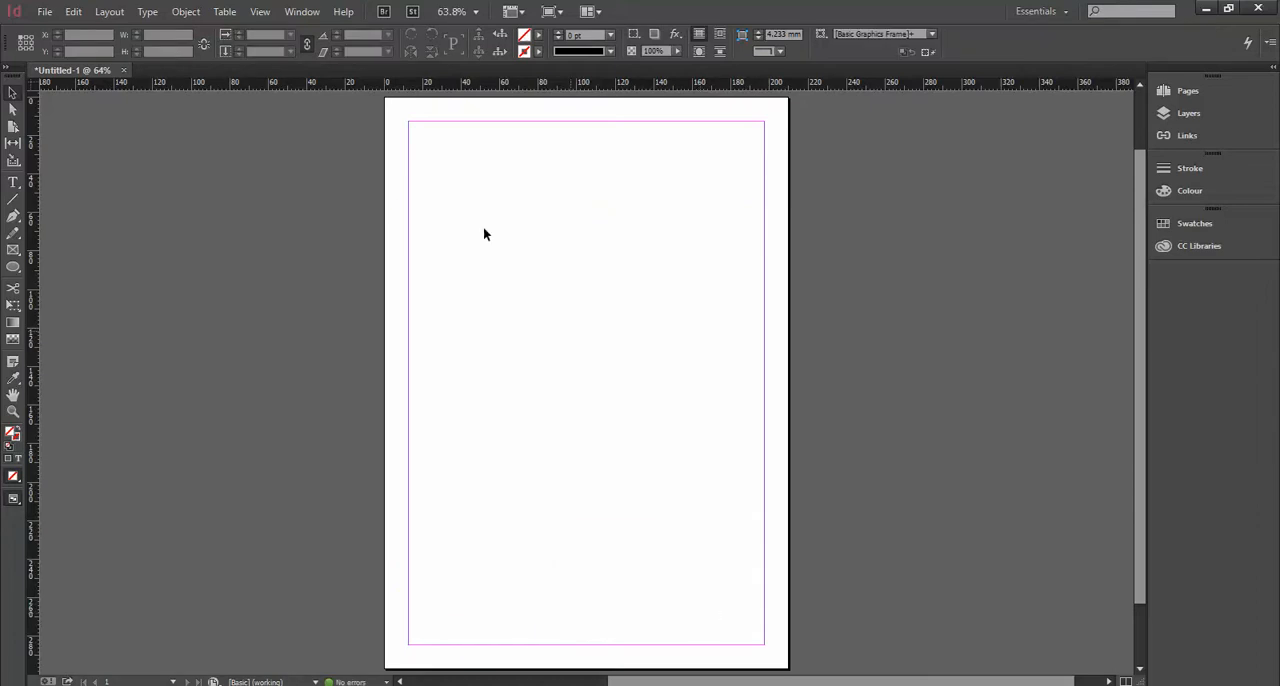
In Place, select photos 1 through 5, load them, and begin the first frame on the page
left_click(44, 12)
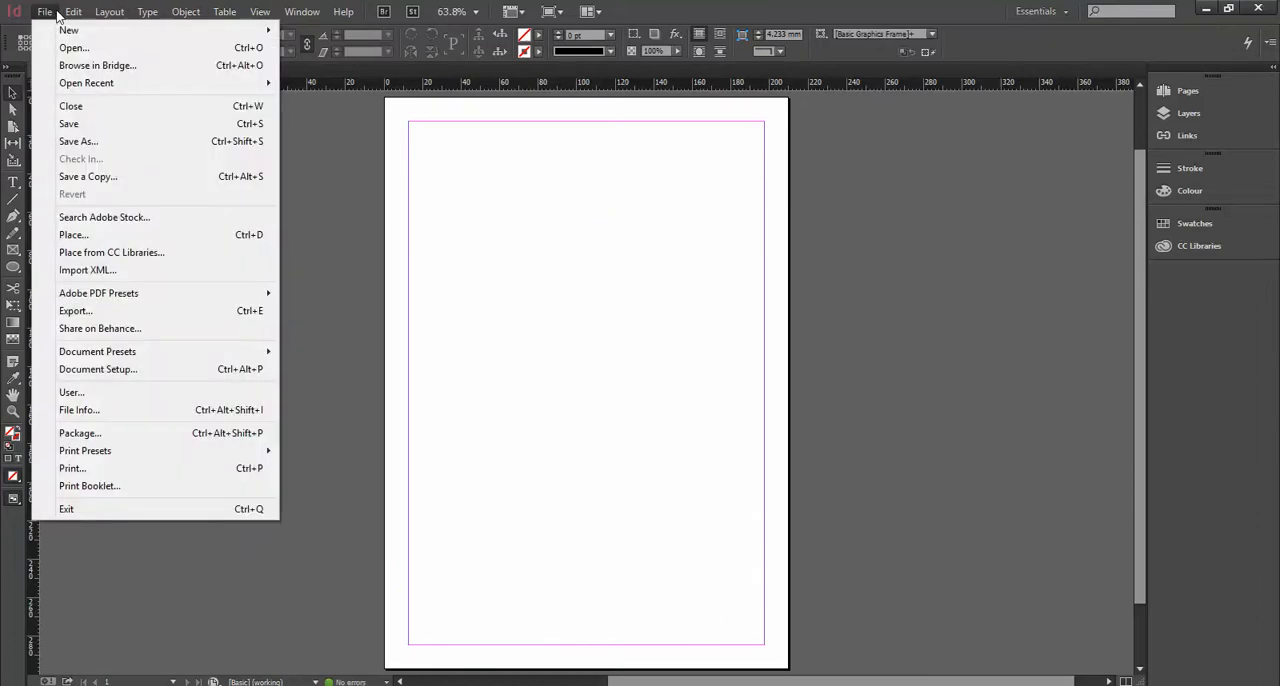
mouse_move(68, 124)
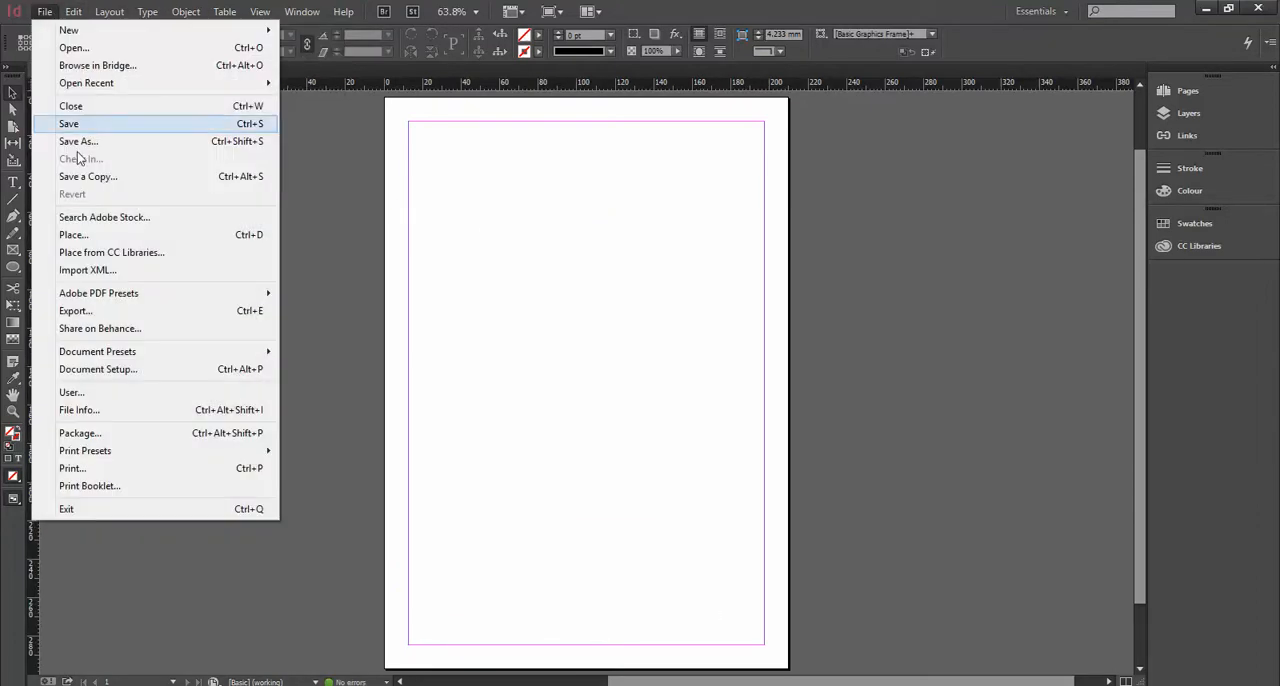
left_click(72, 234)
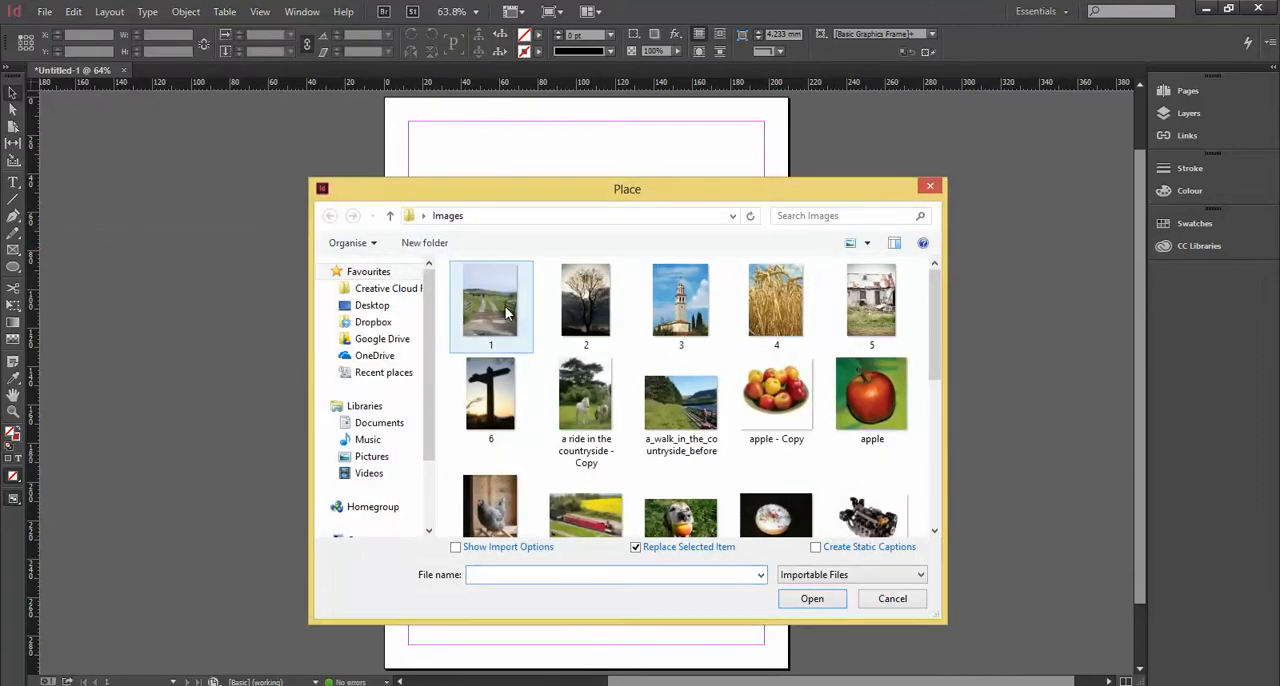
left_click(872, 304)
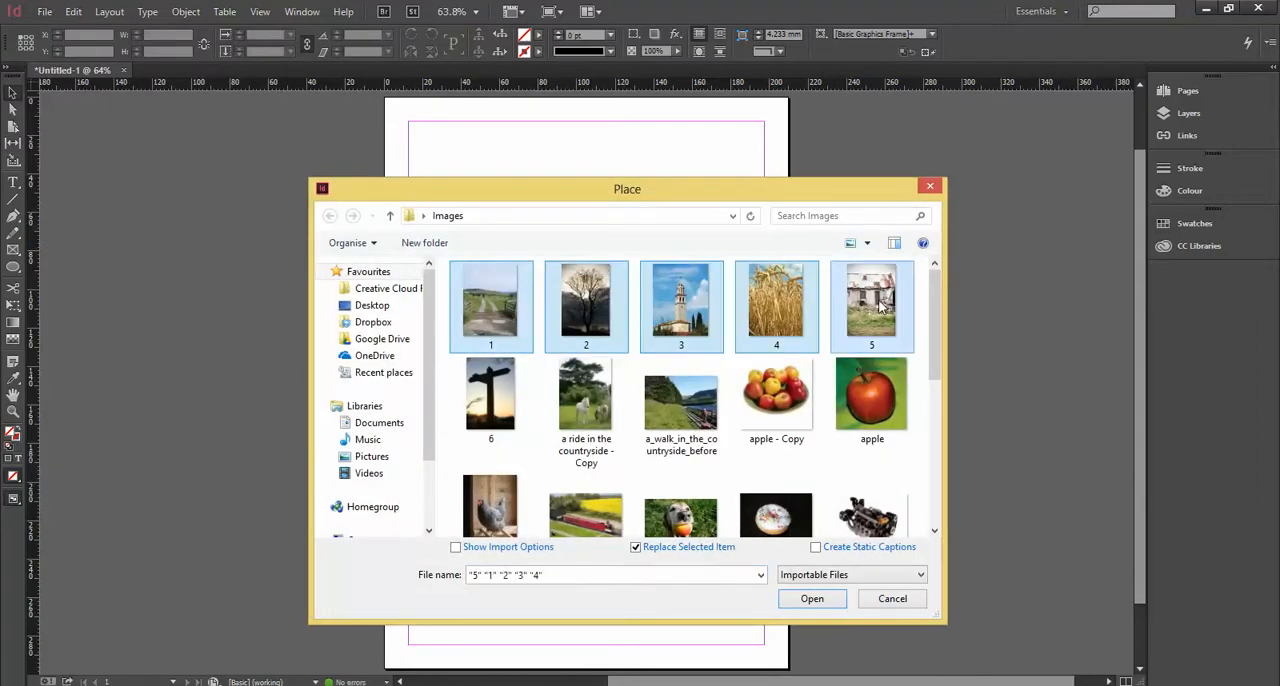
left_click(812, 598)
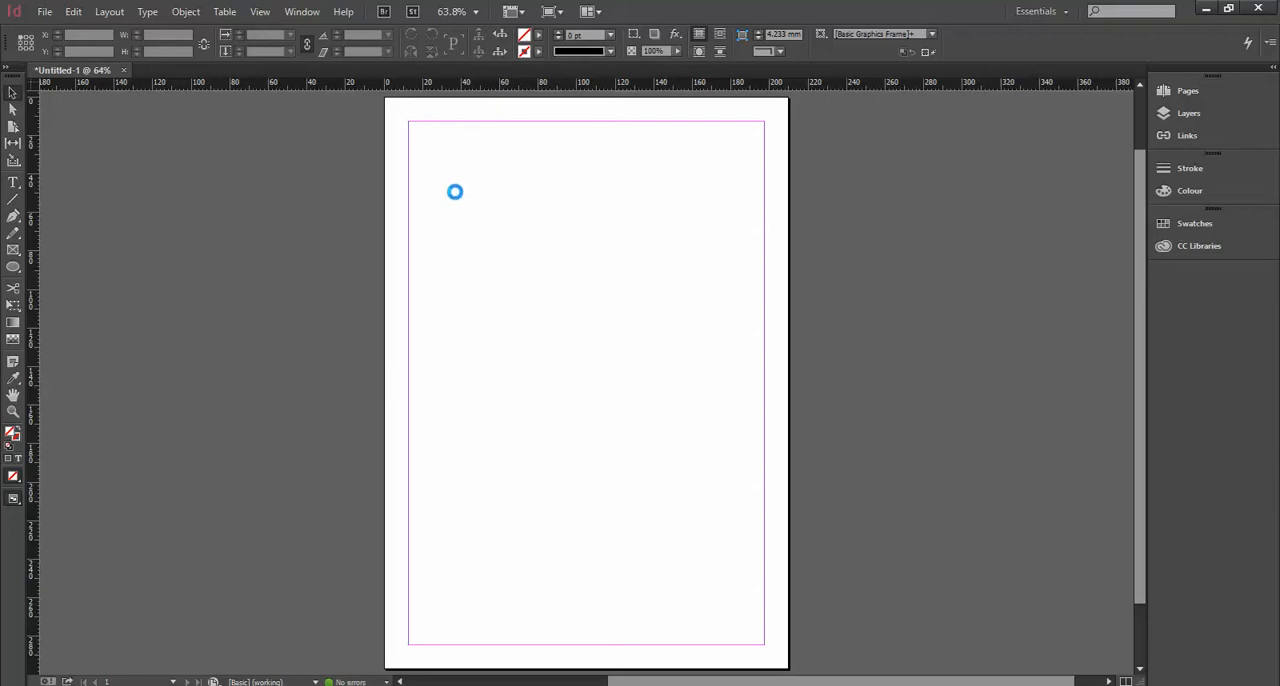
left_click(448, 204)
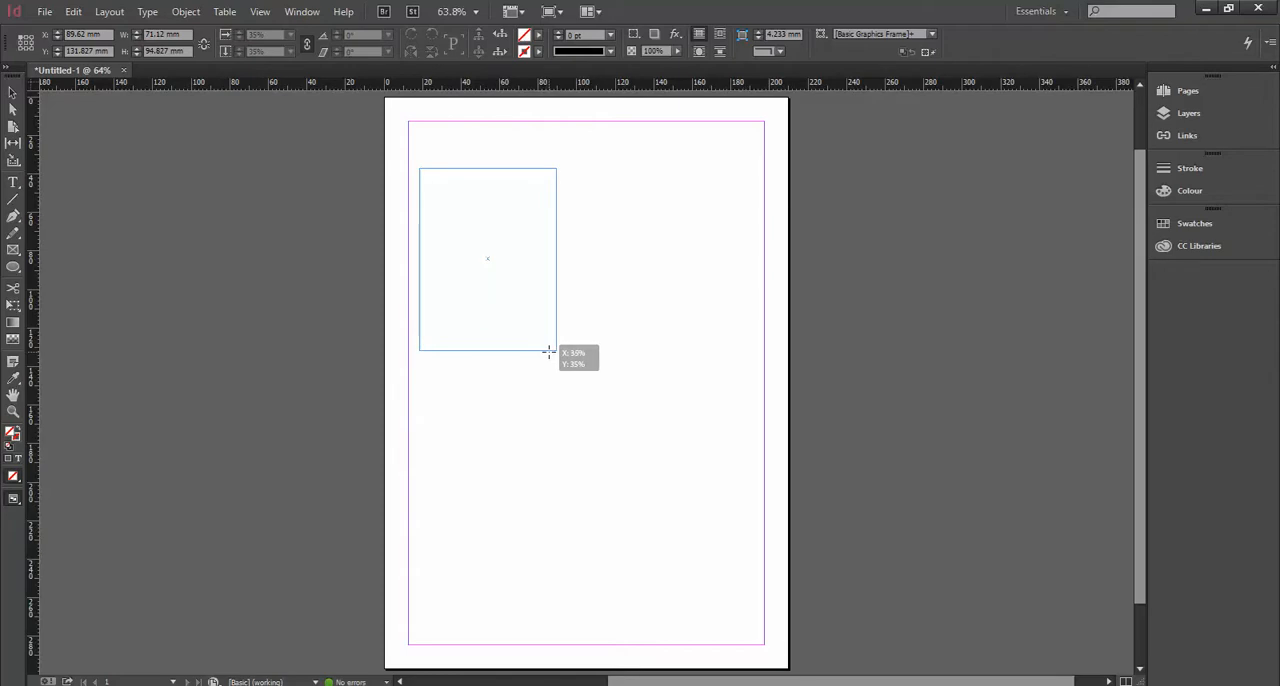
Drag the place cursor into a 3-column, 4-row frame grid filled with the photos
left_click_drag(556, 350, 704, 350)
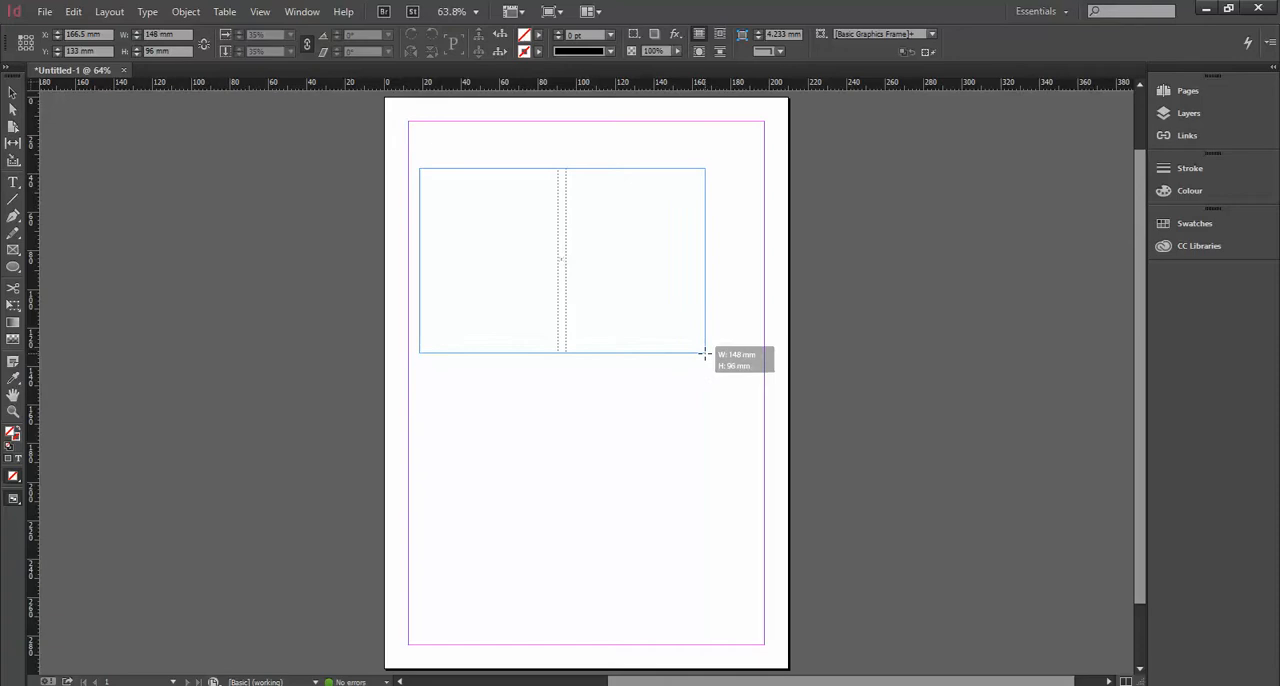
left_click_drag(704, 354, 720, 324)
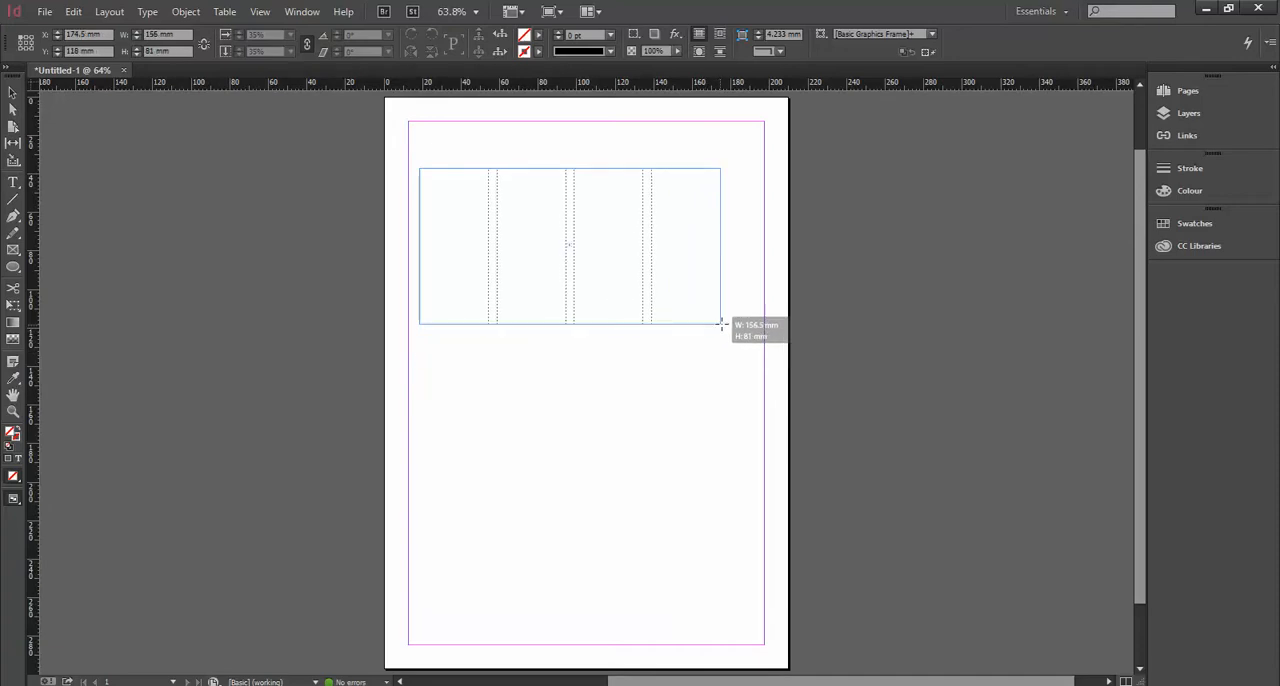
left_click_drag(720, 324, 742, 320)
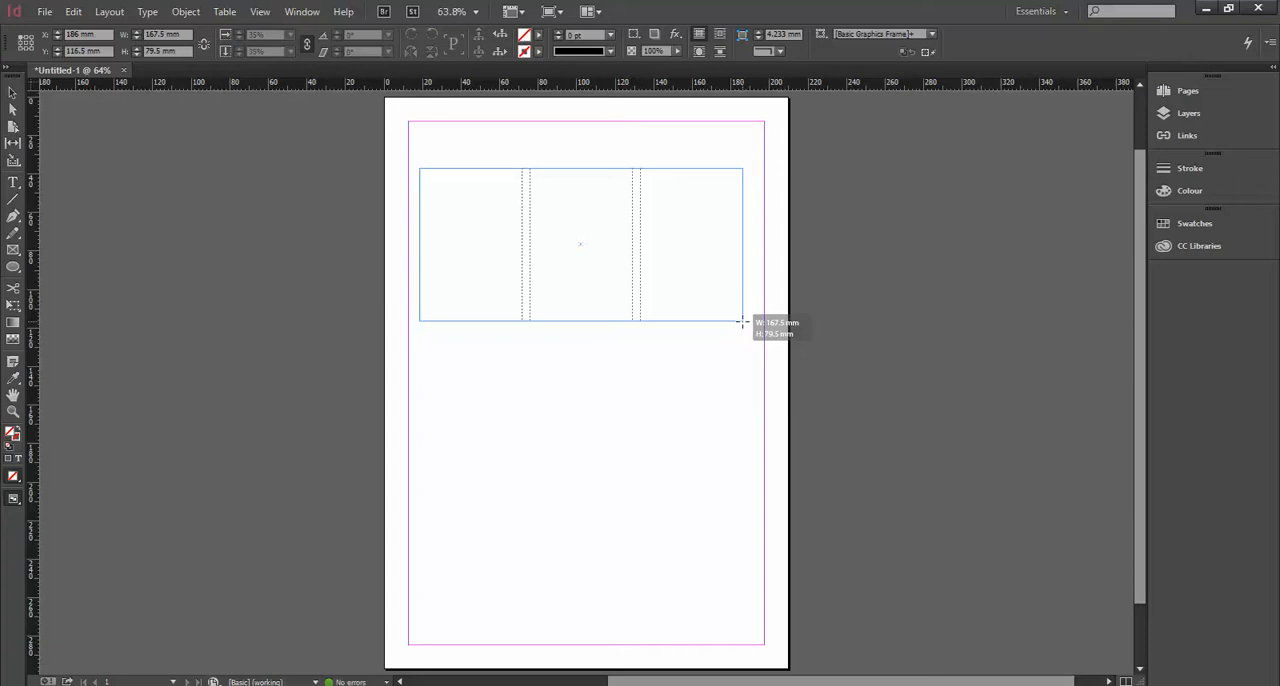
left_click_drag(744, 322, 732, 374)
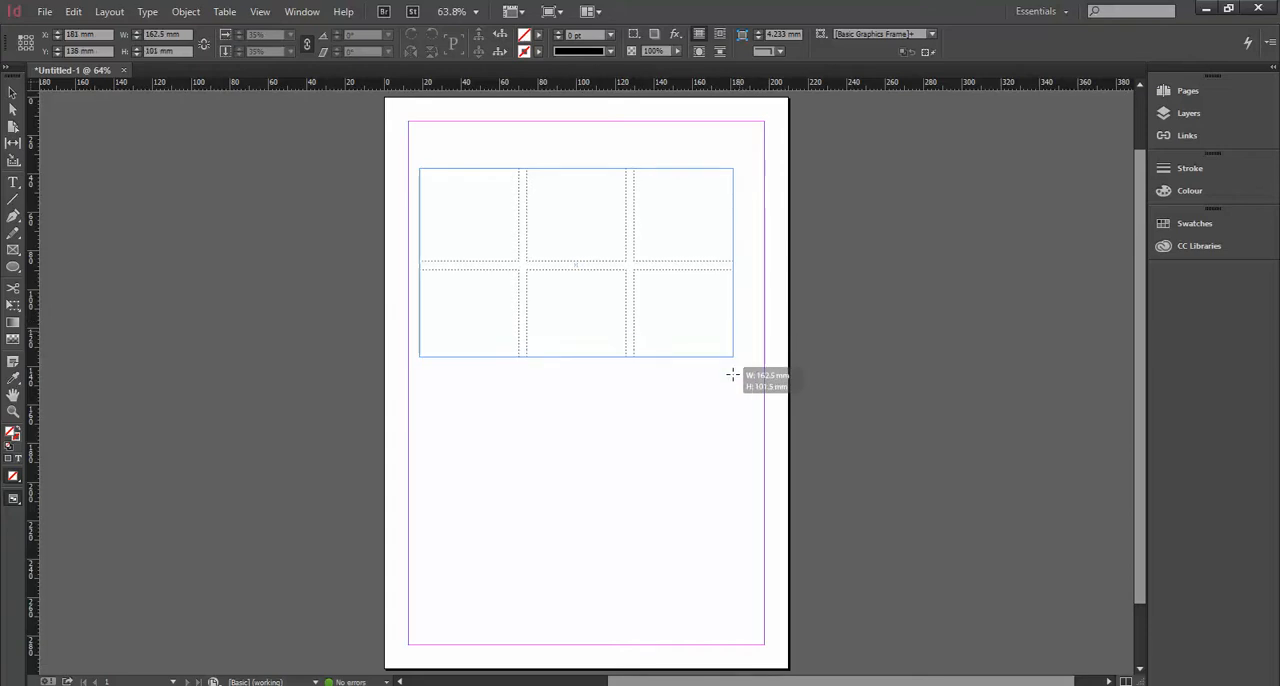
left_click_drag(732, 364, 760, 478)
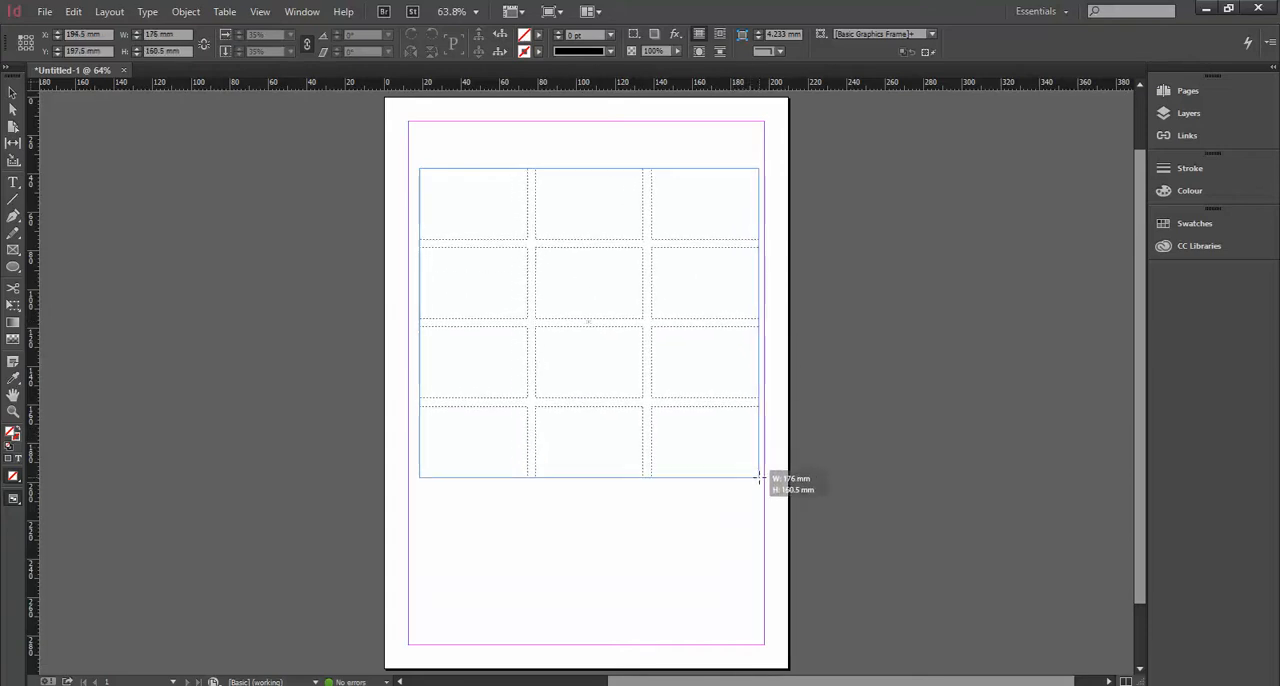
left_click_drag(760, 478, 764, 406)
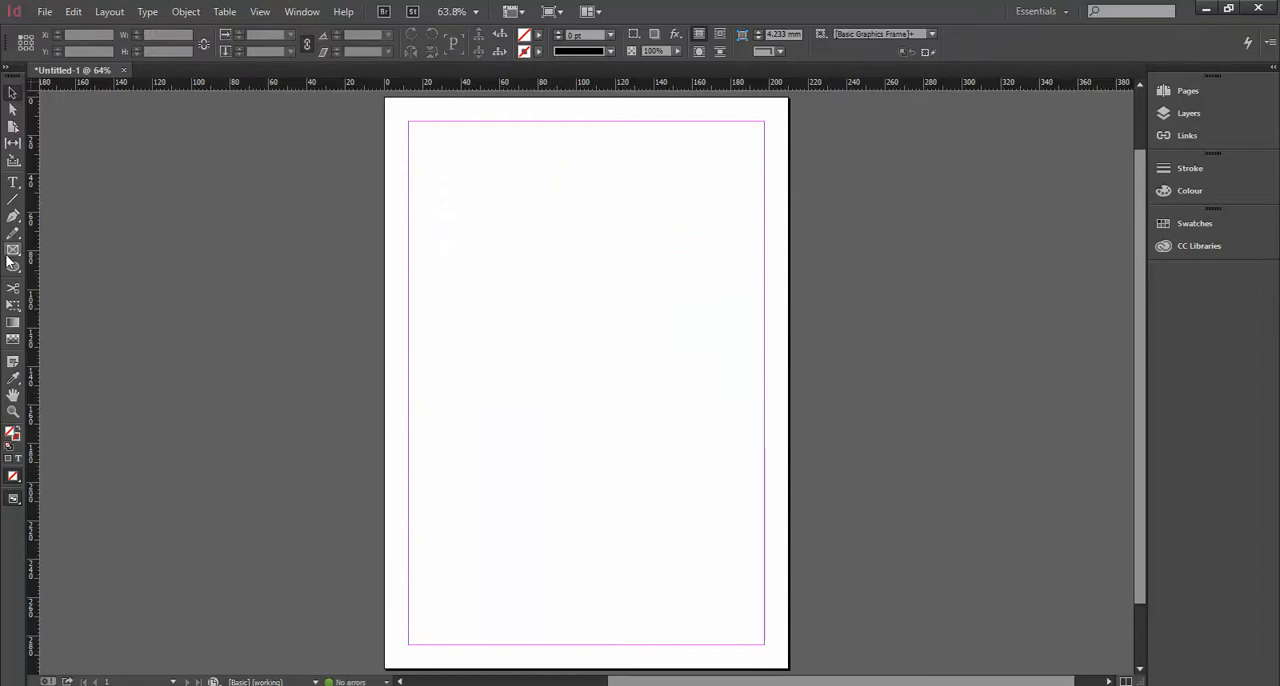
Draw the upper-left and lower-left empty rectangular image frames
left_click_drag(440, 160, 604, 304)
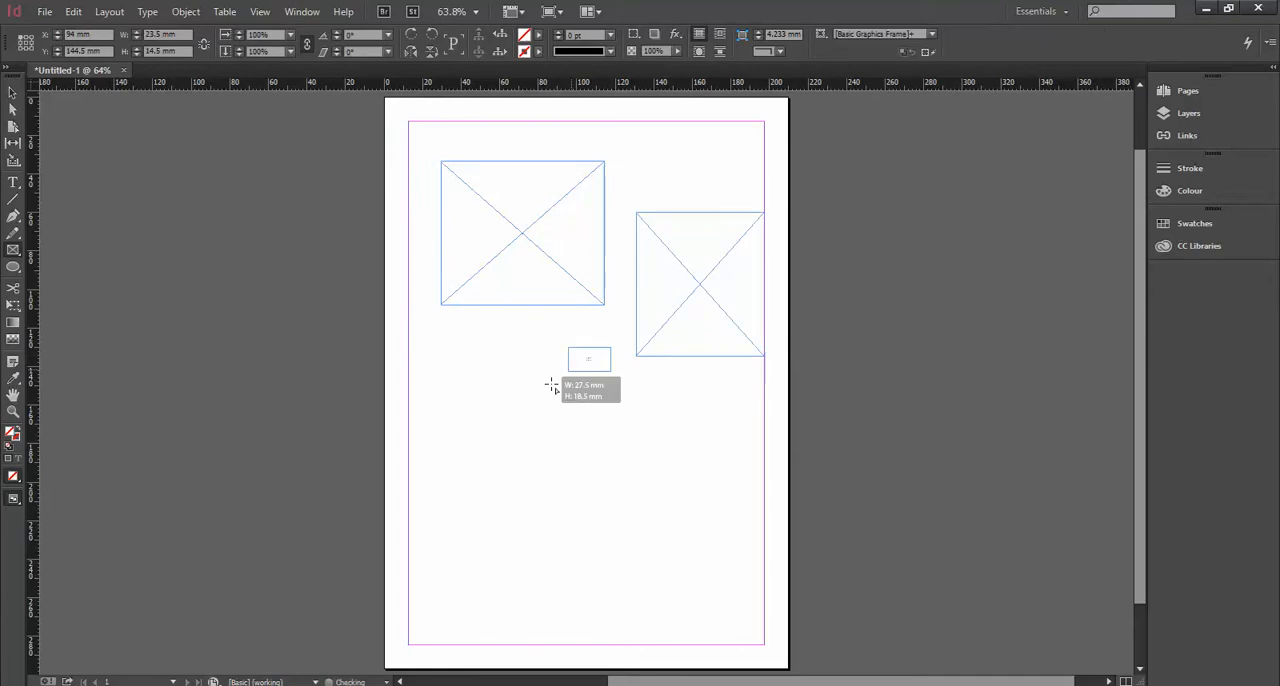
left_click_drag(588, 358, 610, 468)
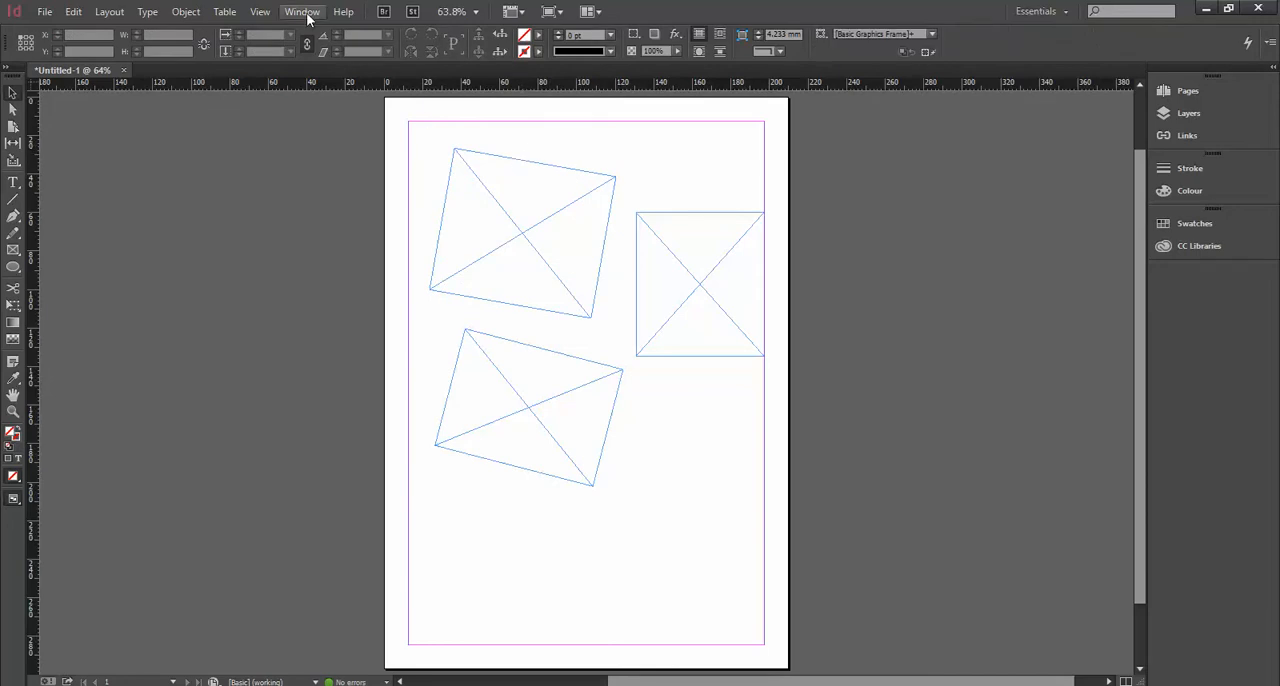
Bring up the Pathfinder panel and join the three frames into one compound path with Add
left_click(302, 12)
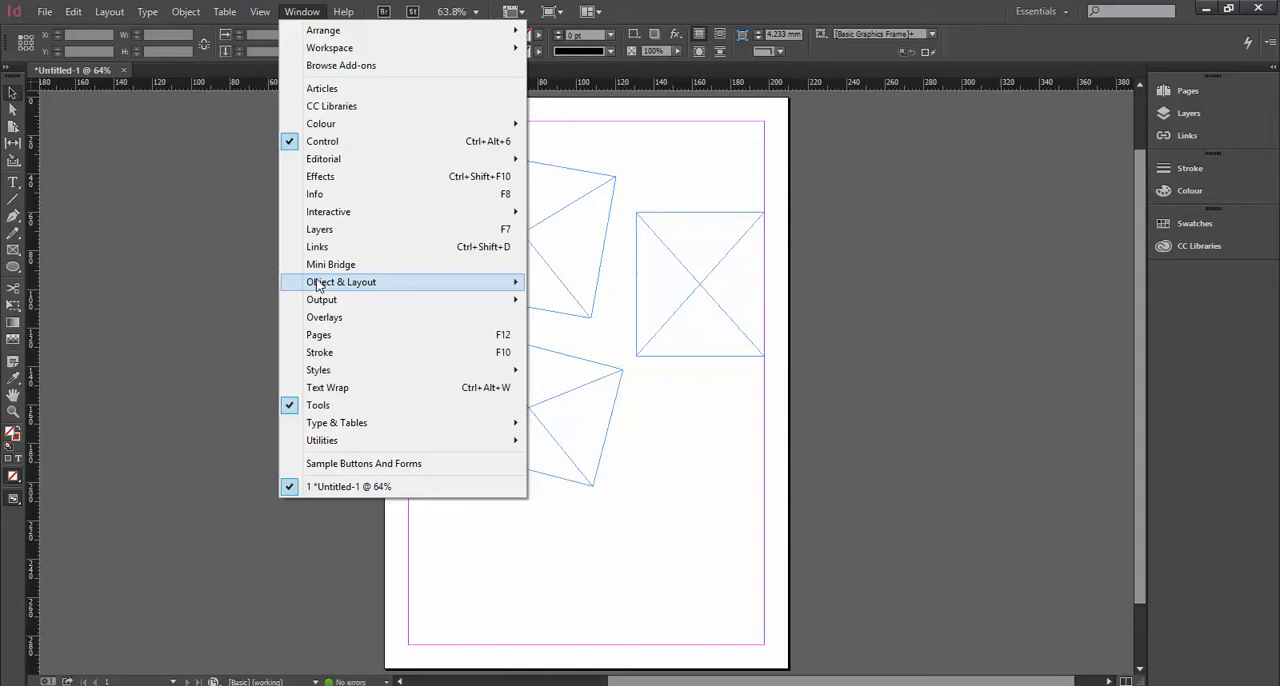
mouse_move(340, 280)
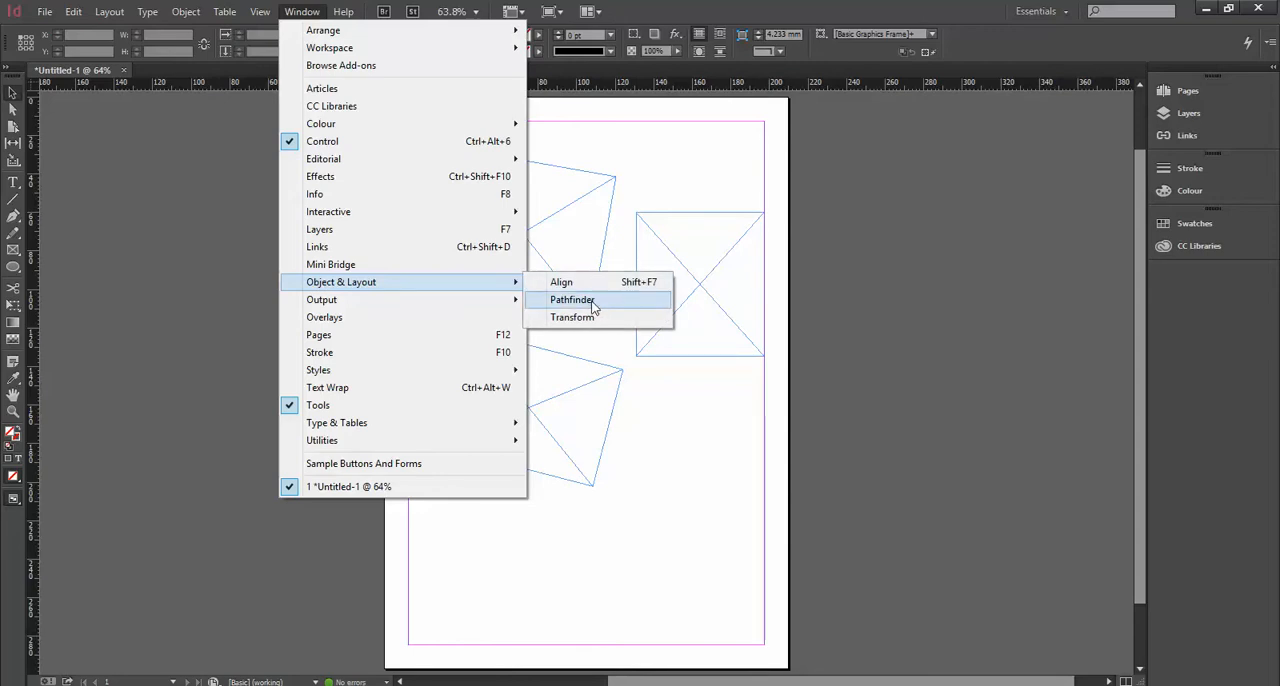
left_click(572, 300)
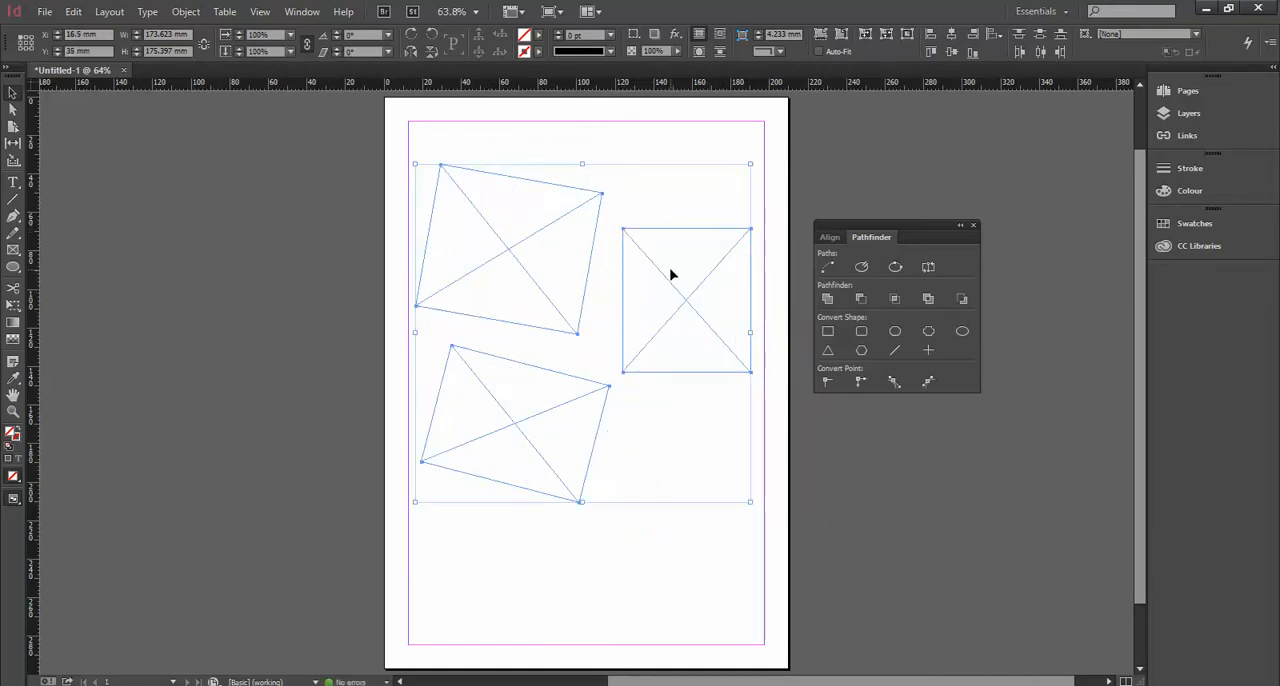
mouse_move(672, 280)
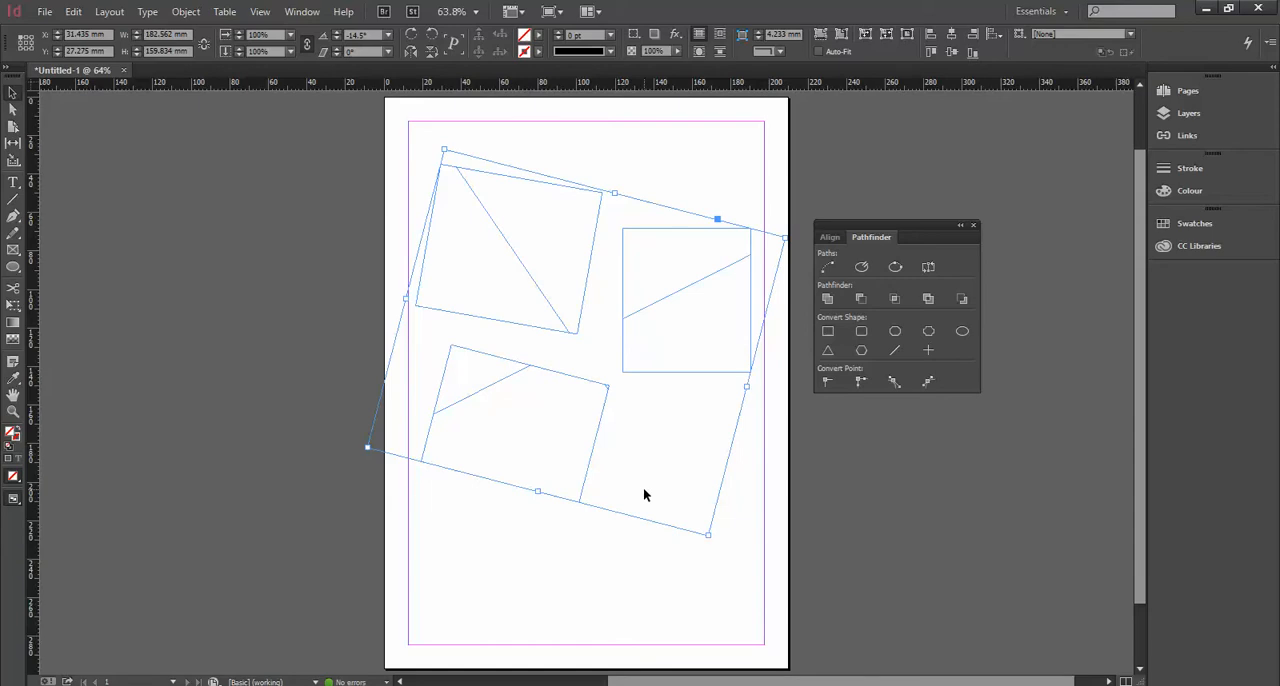
mouse_move(516, 232)
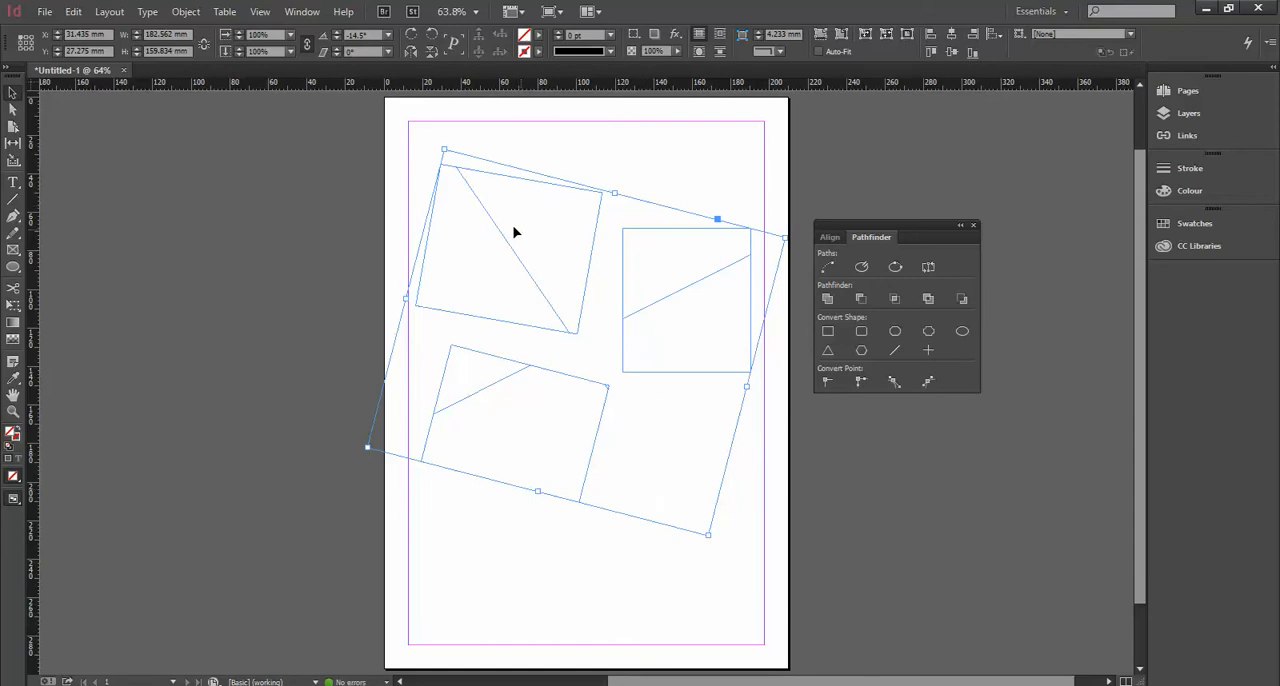
left_click(44, 12)
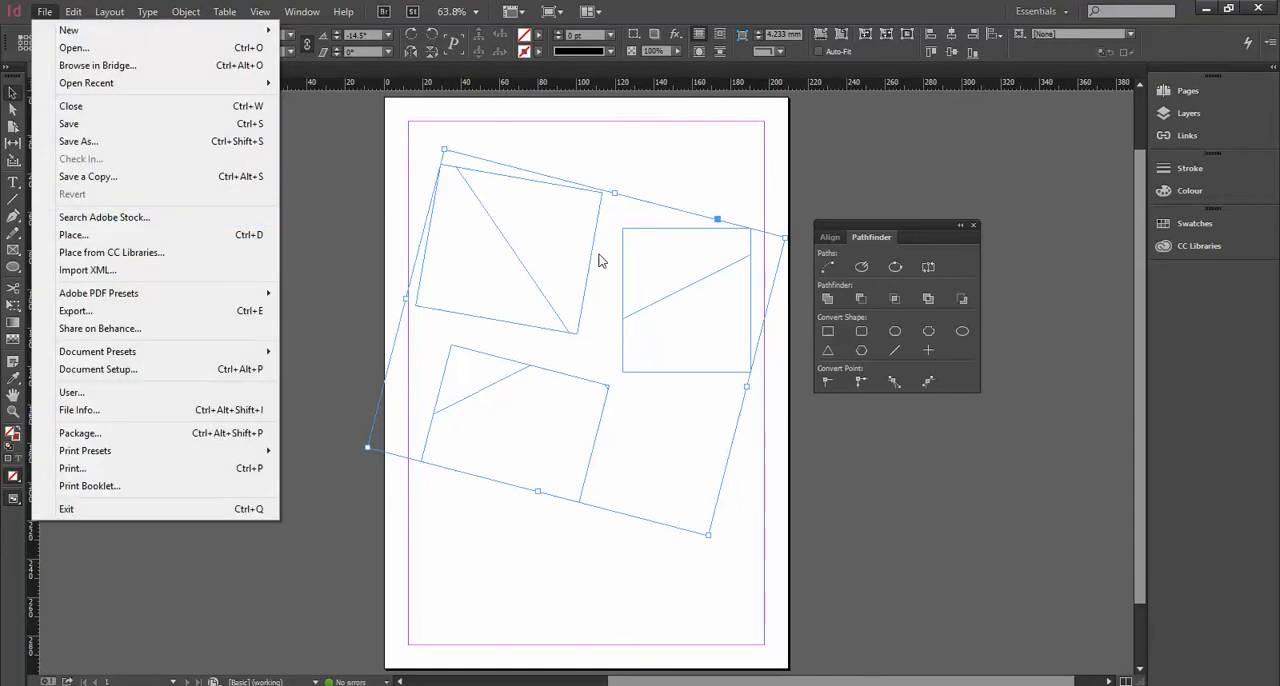
Place the a_walk_in_the_countryside_before photo into the compound path
left_click(72, 234)
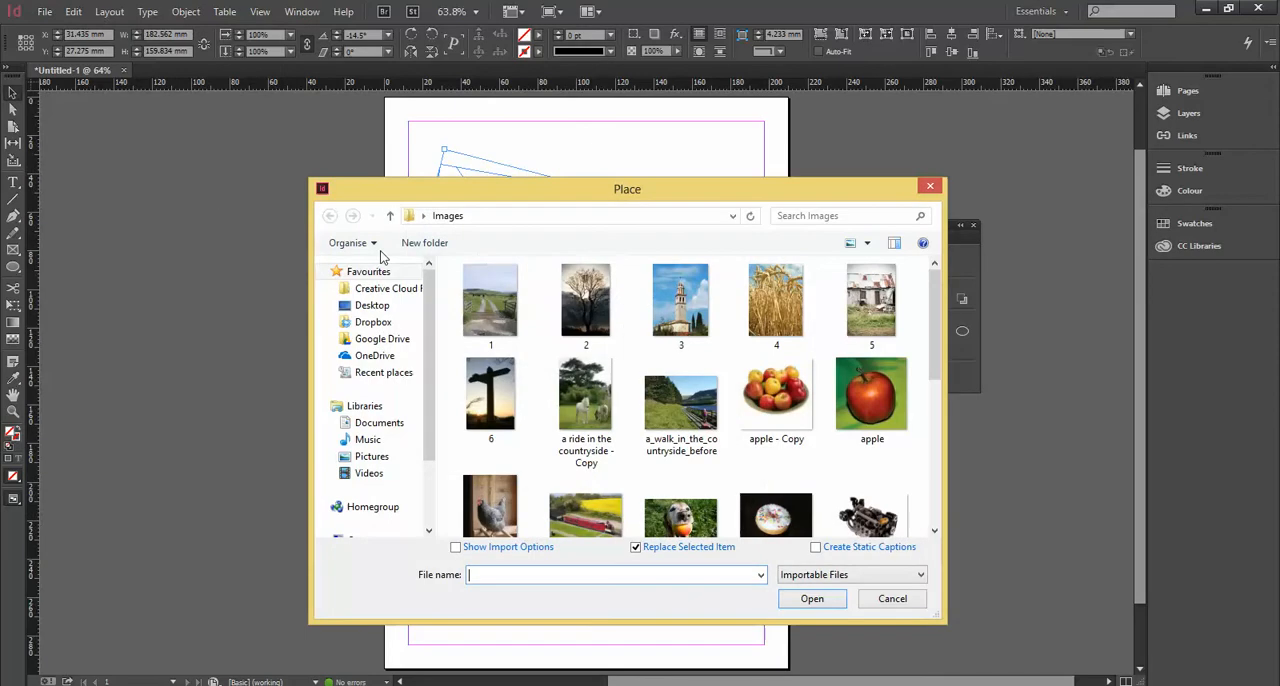
left_click(680, 392)
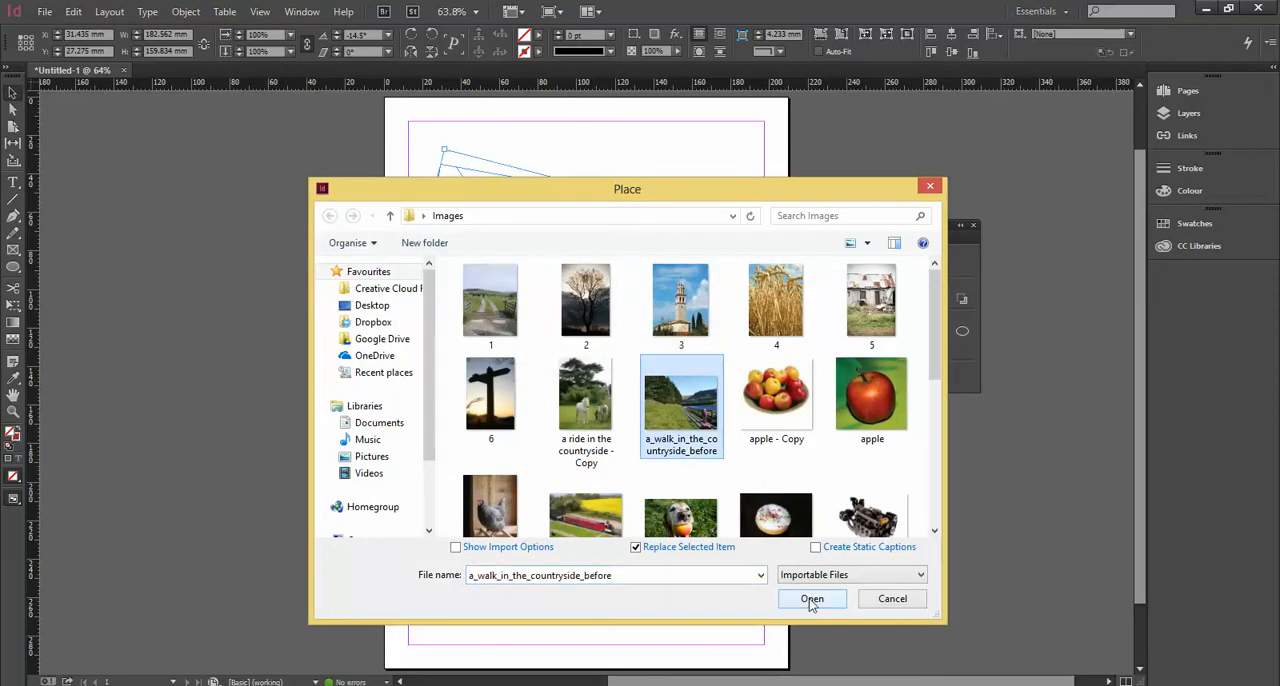
left_click(812, 598)
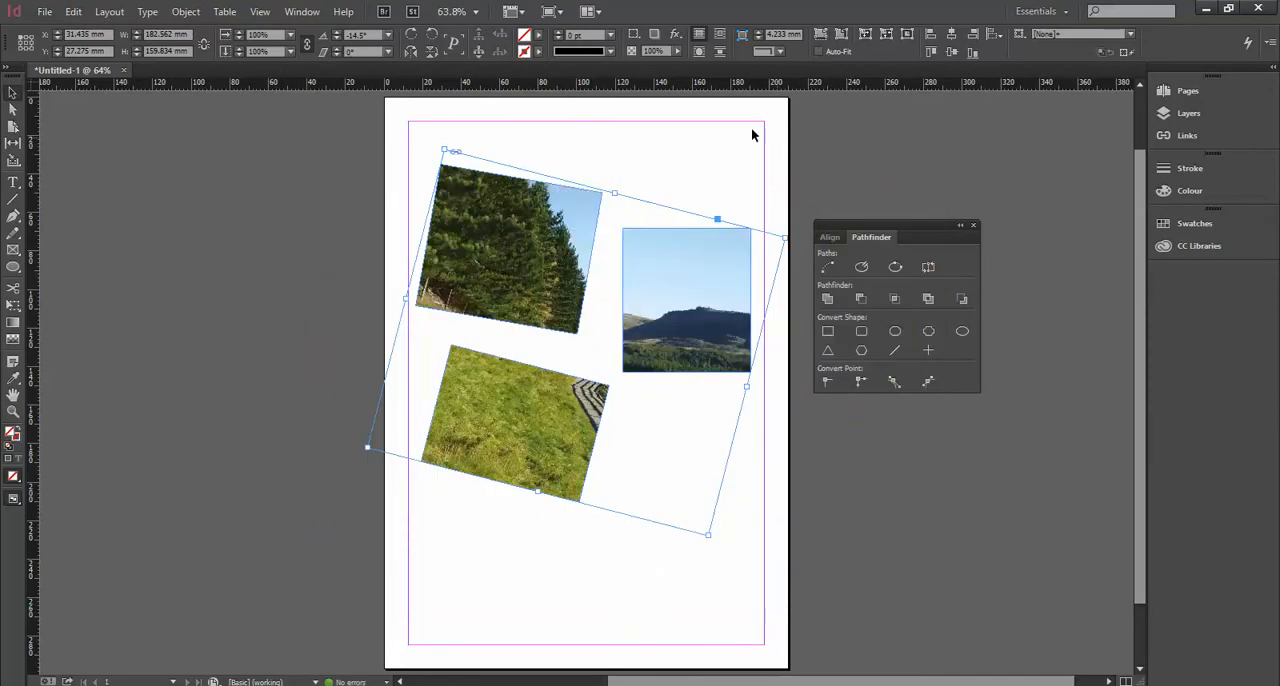